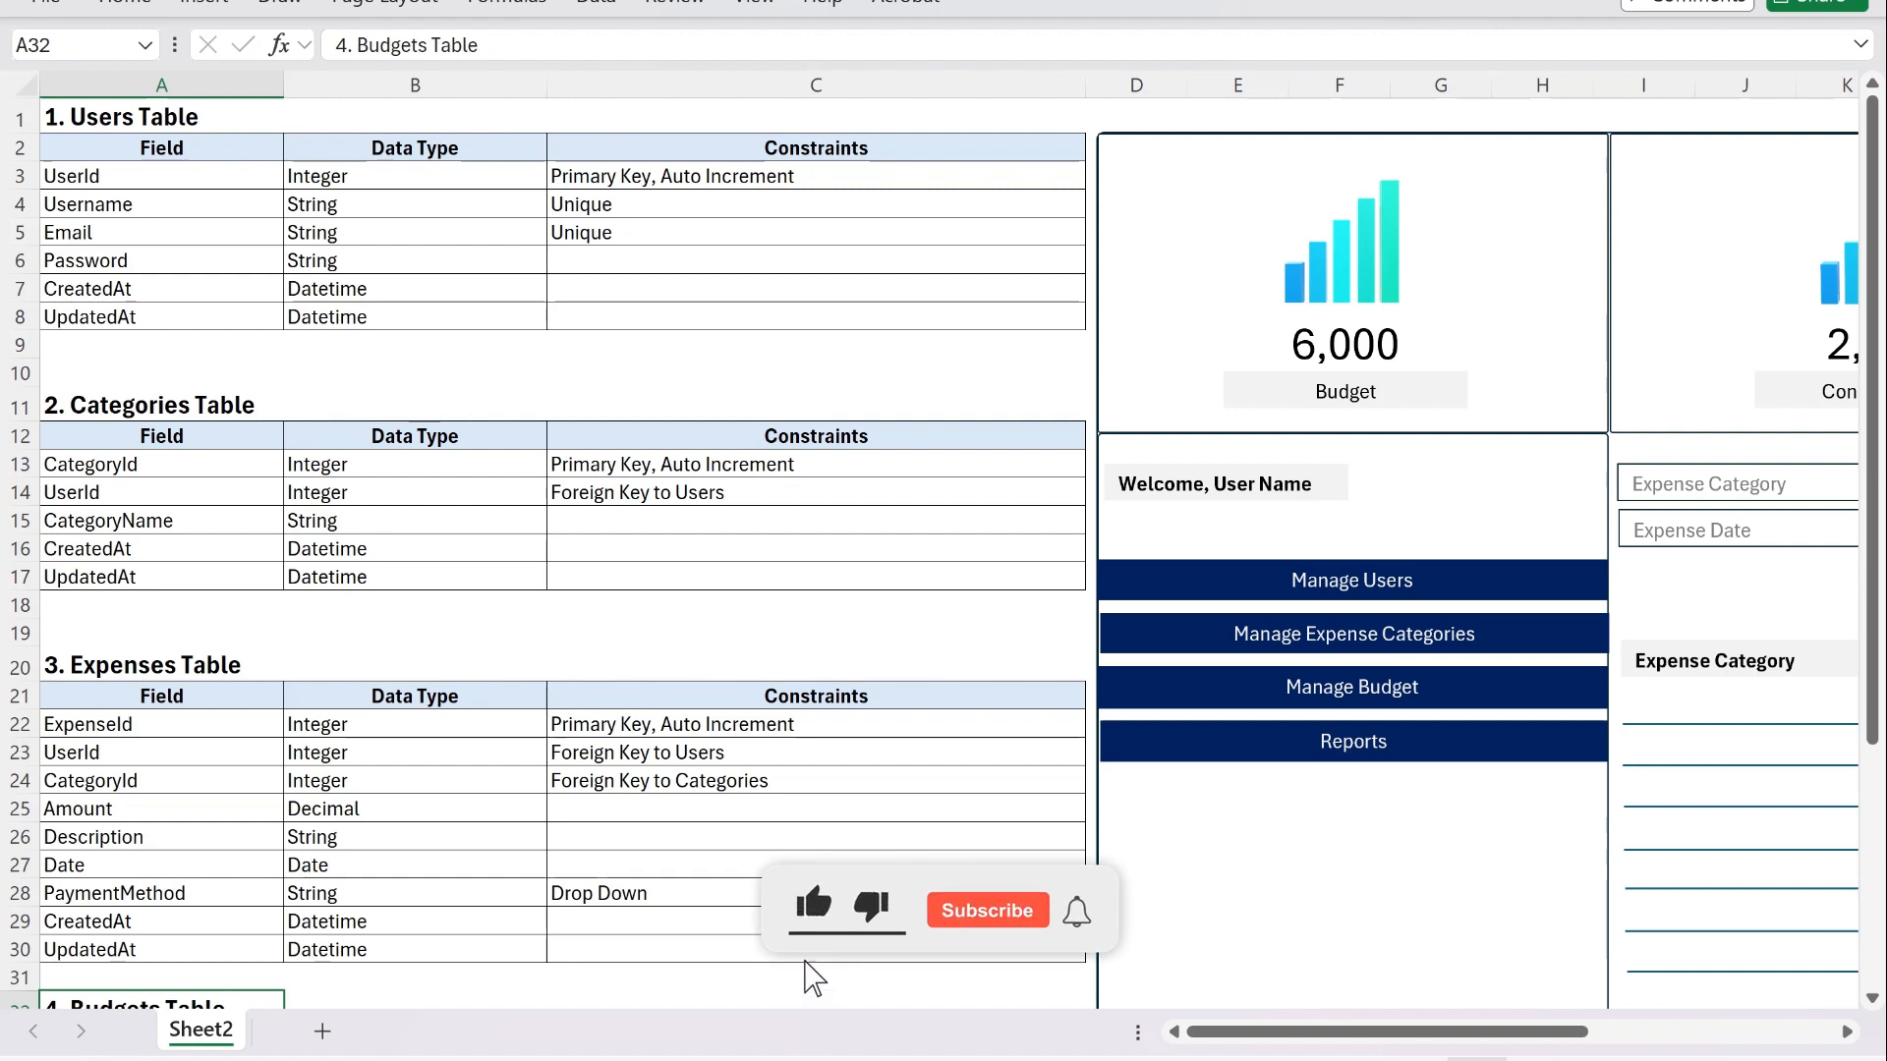
Review the Users and Categories table field definitions in the Excel design sheet
click(985, 910)
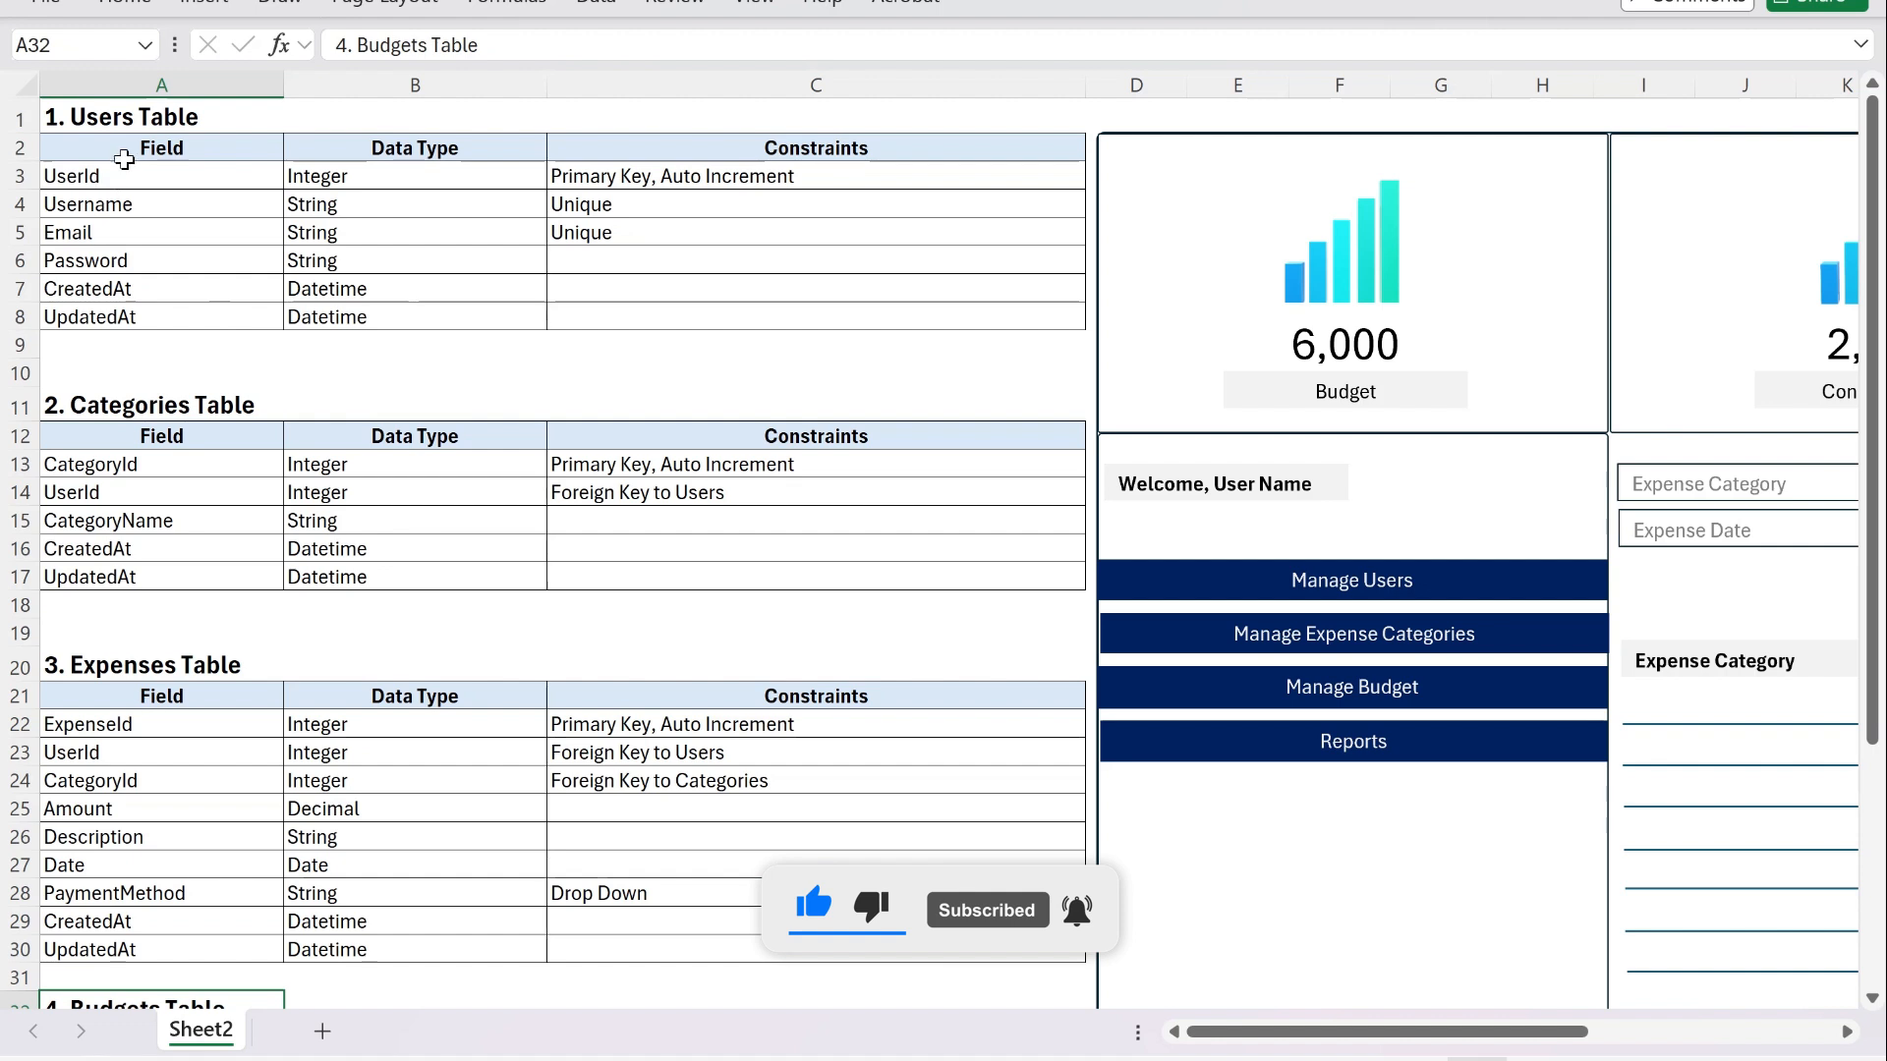
click(161, 147)
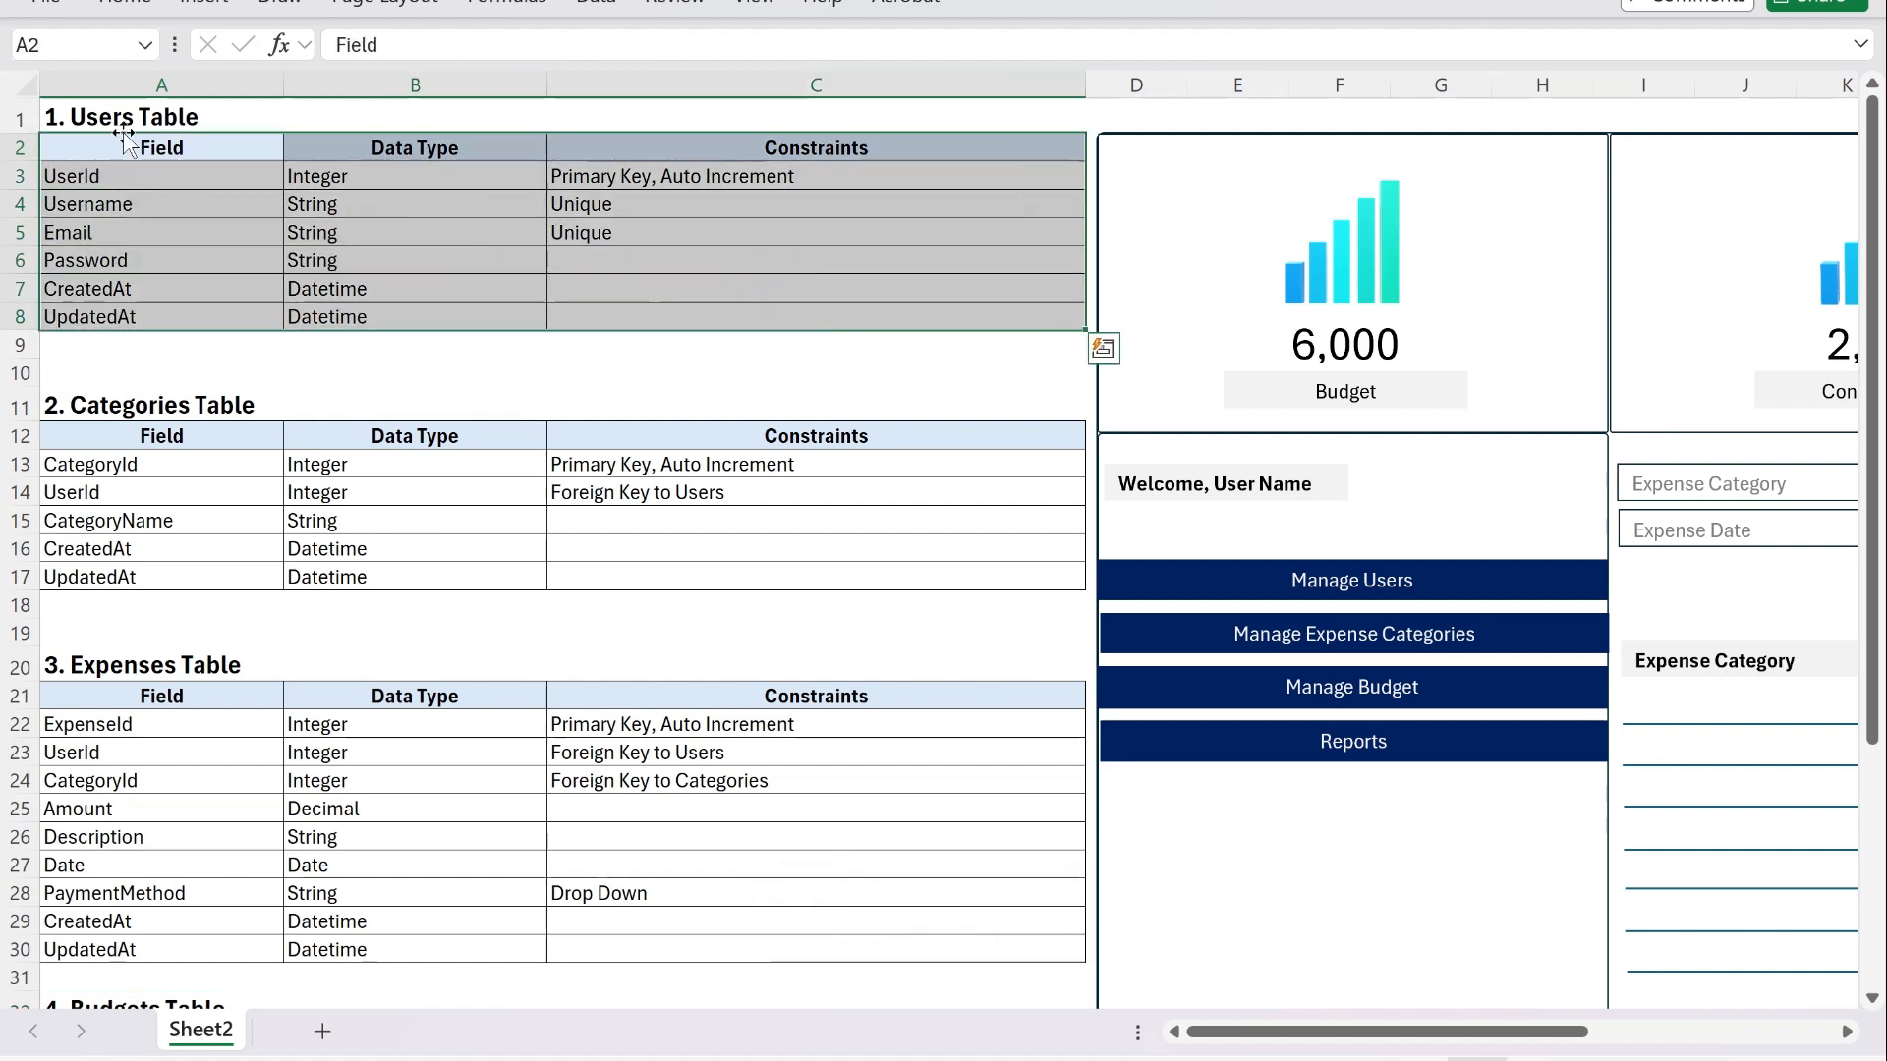
click(147, 405)
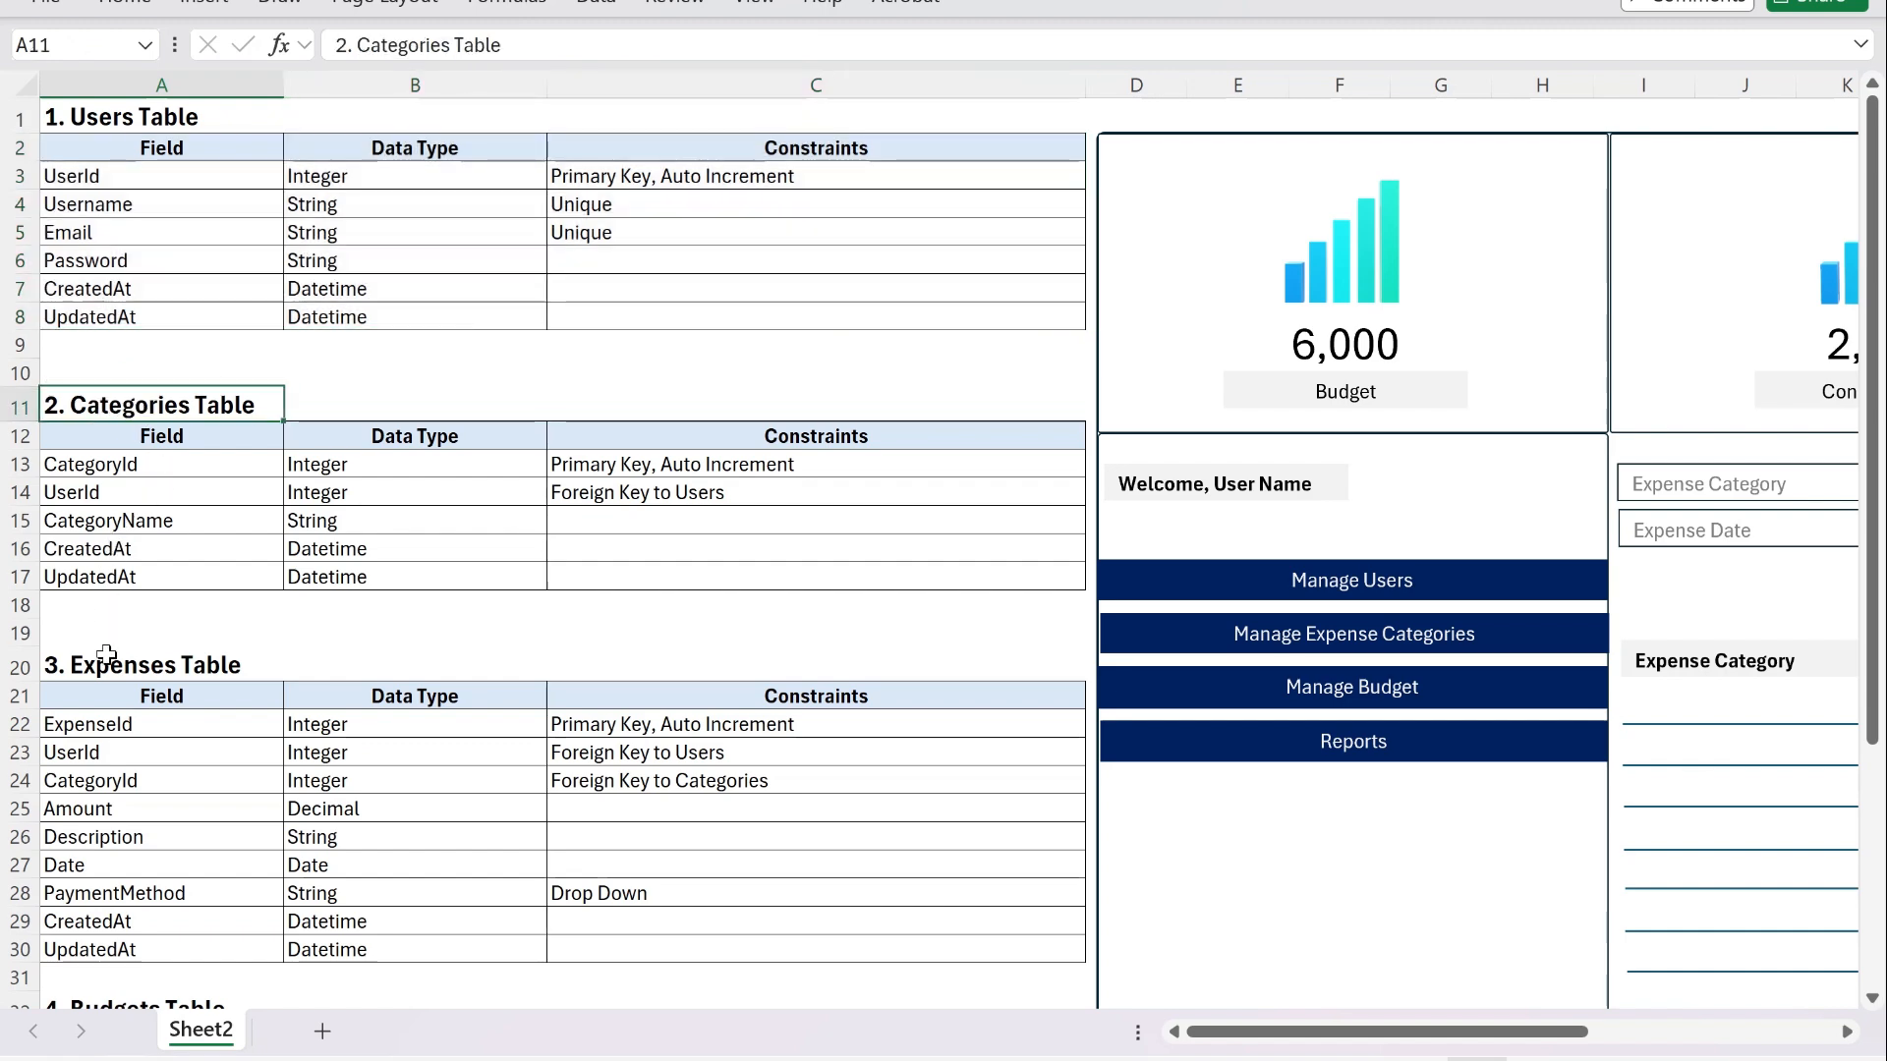
scroll(down, 3)
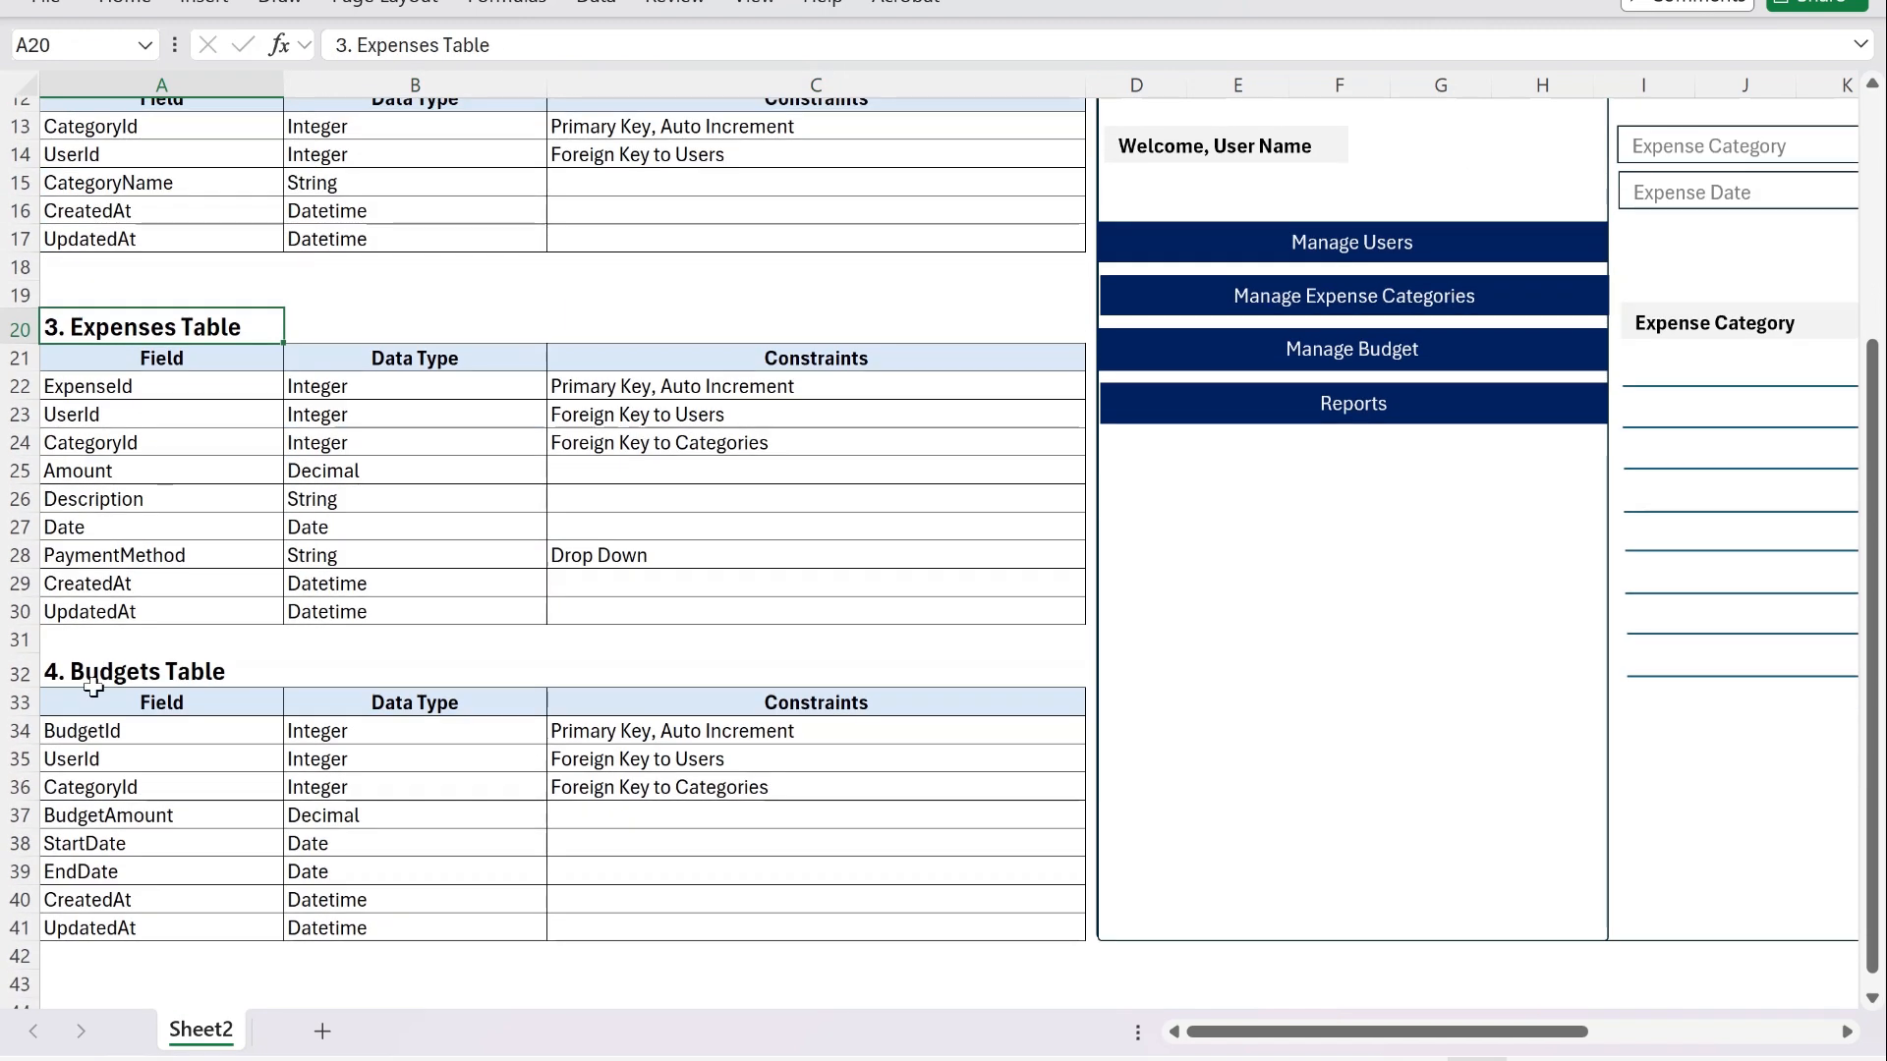
scroll(up, 3)
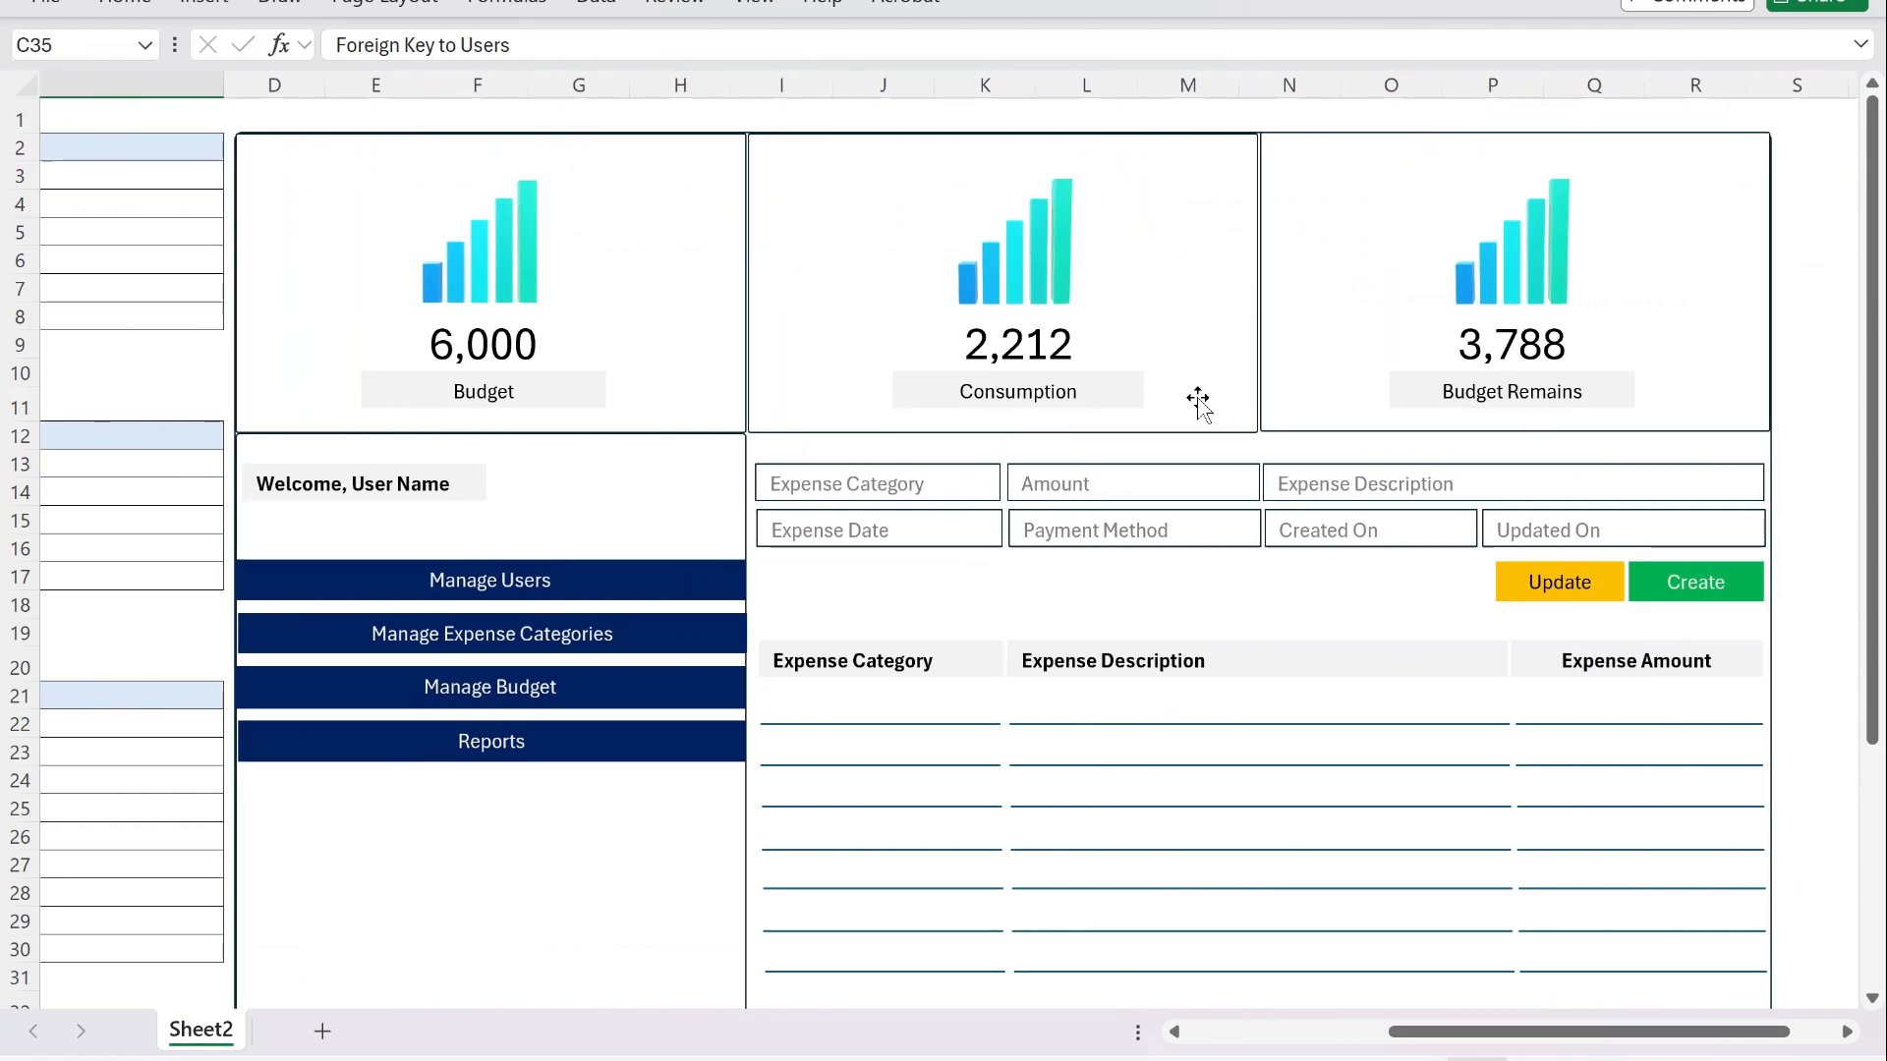
scroll(down, 3)
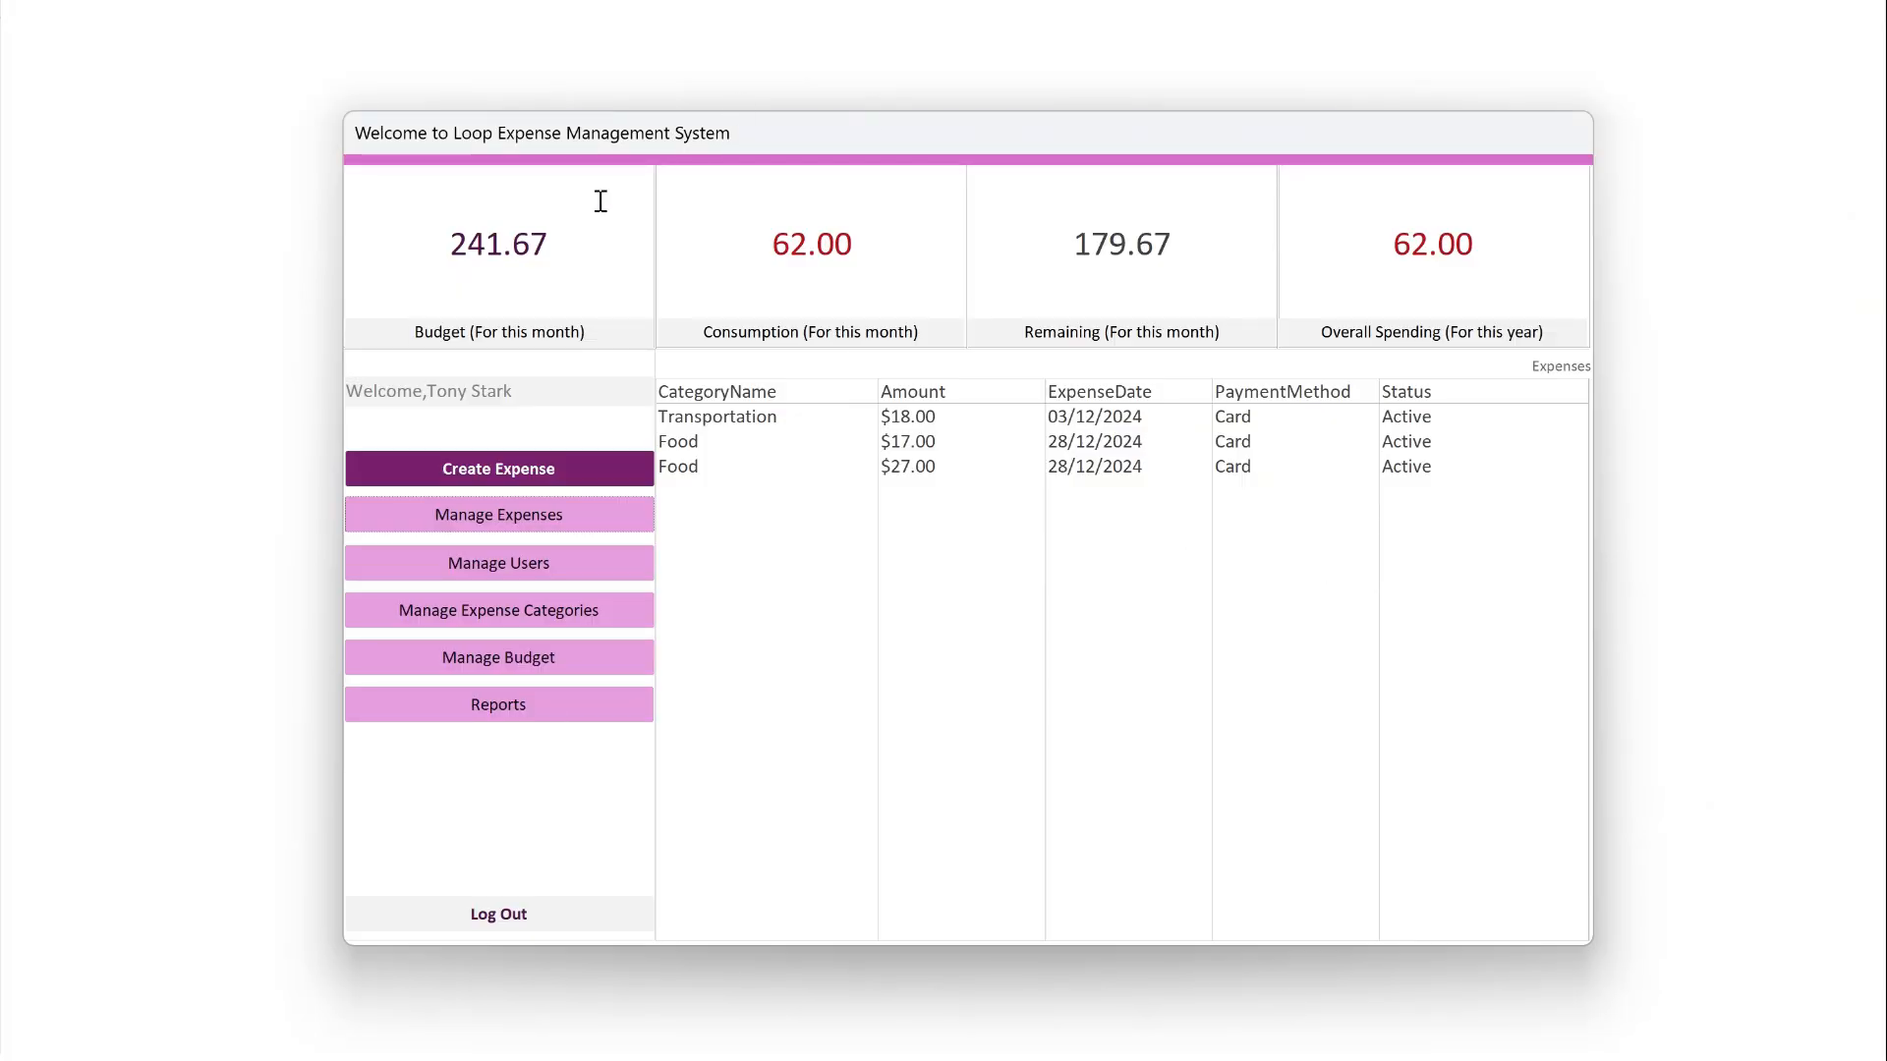
mouse_move(1079, 737)
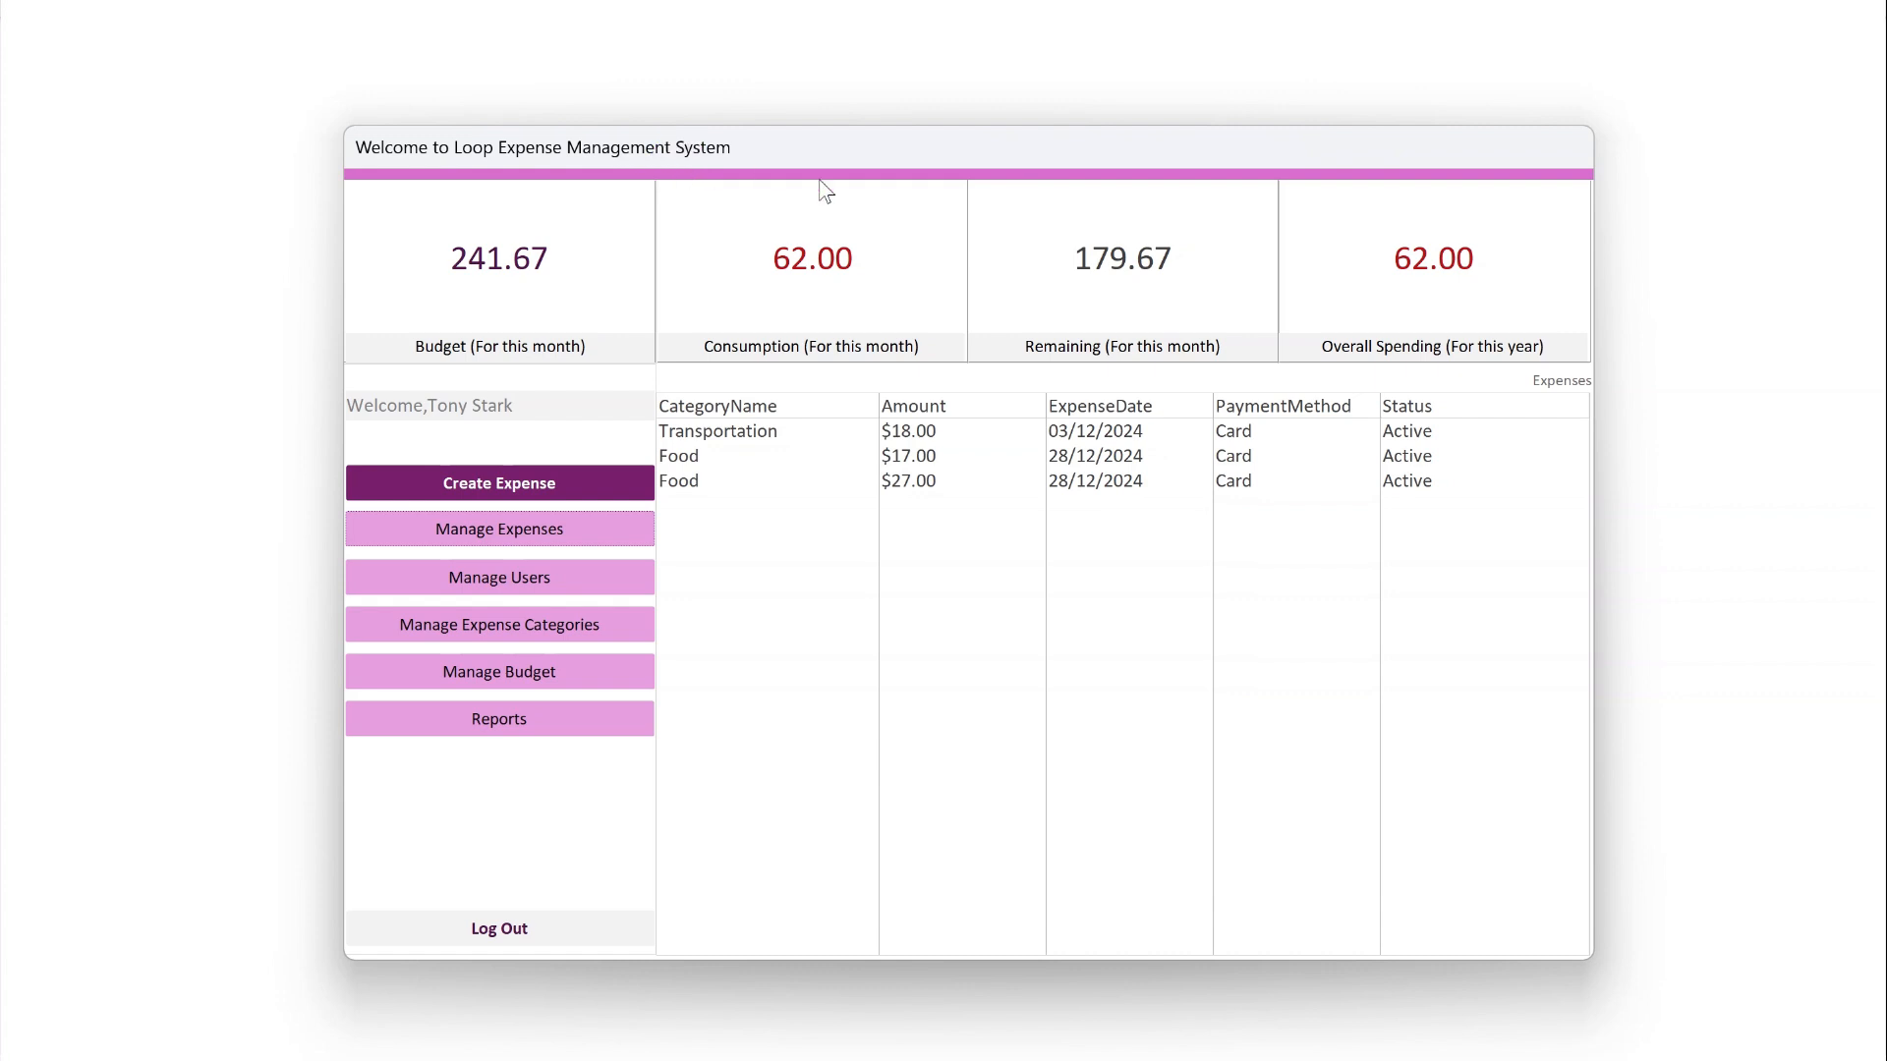
mouse_move(1584, 733)
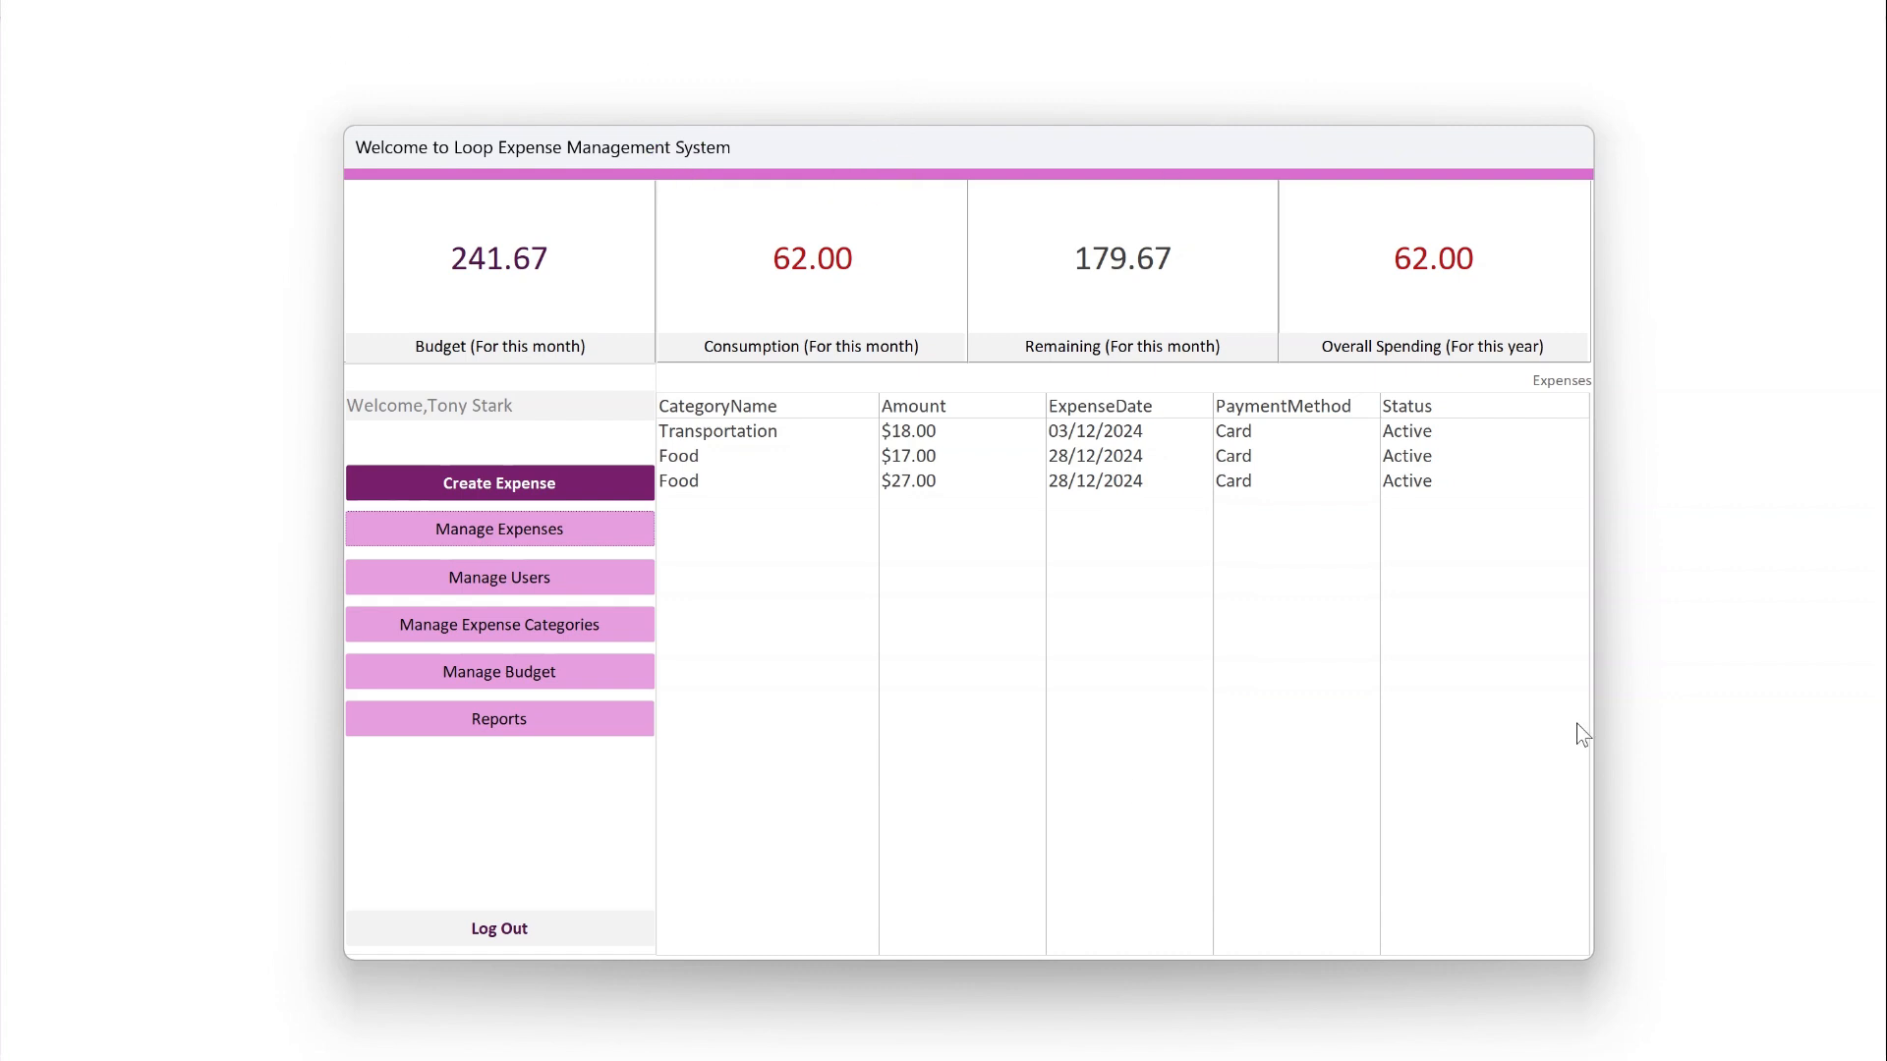
mouse_move(362, 246)
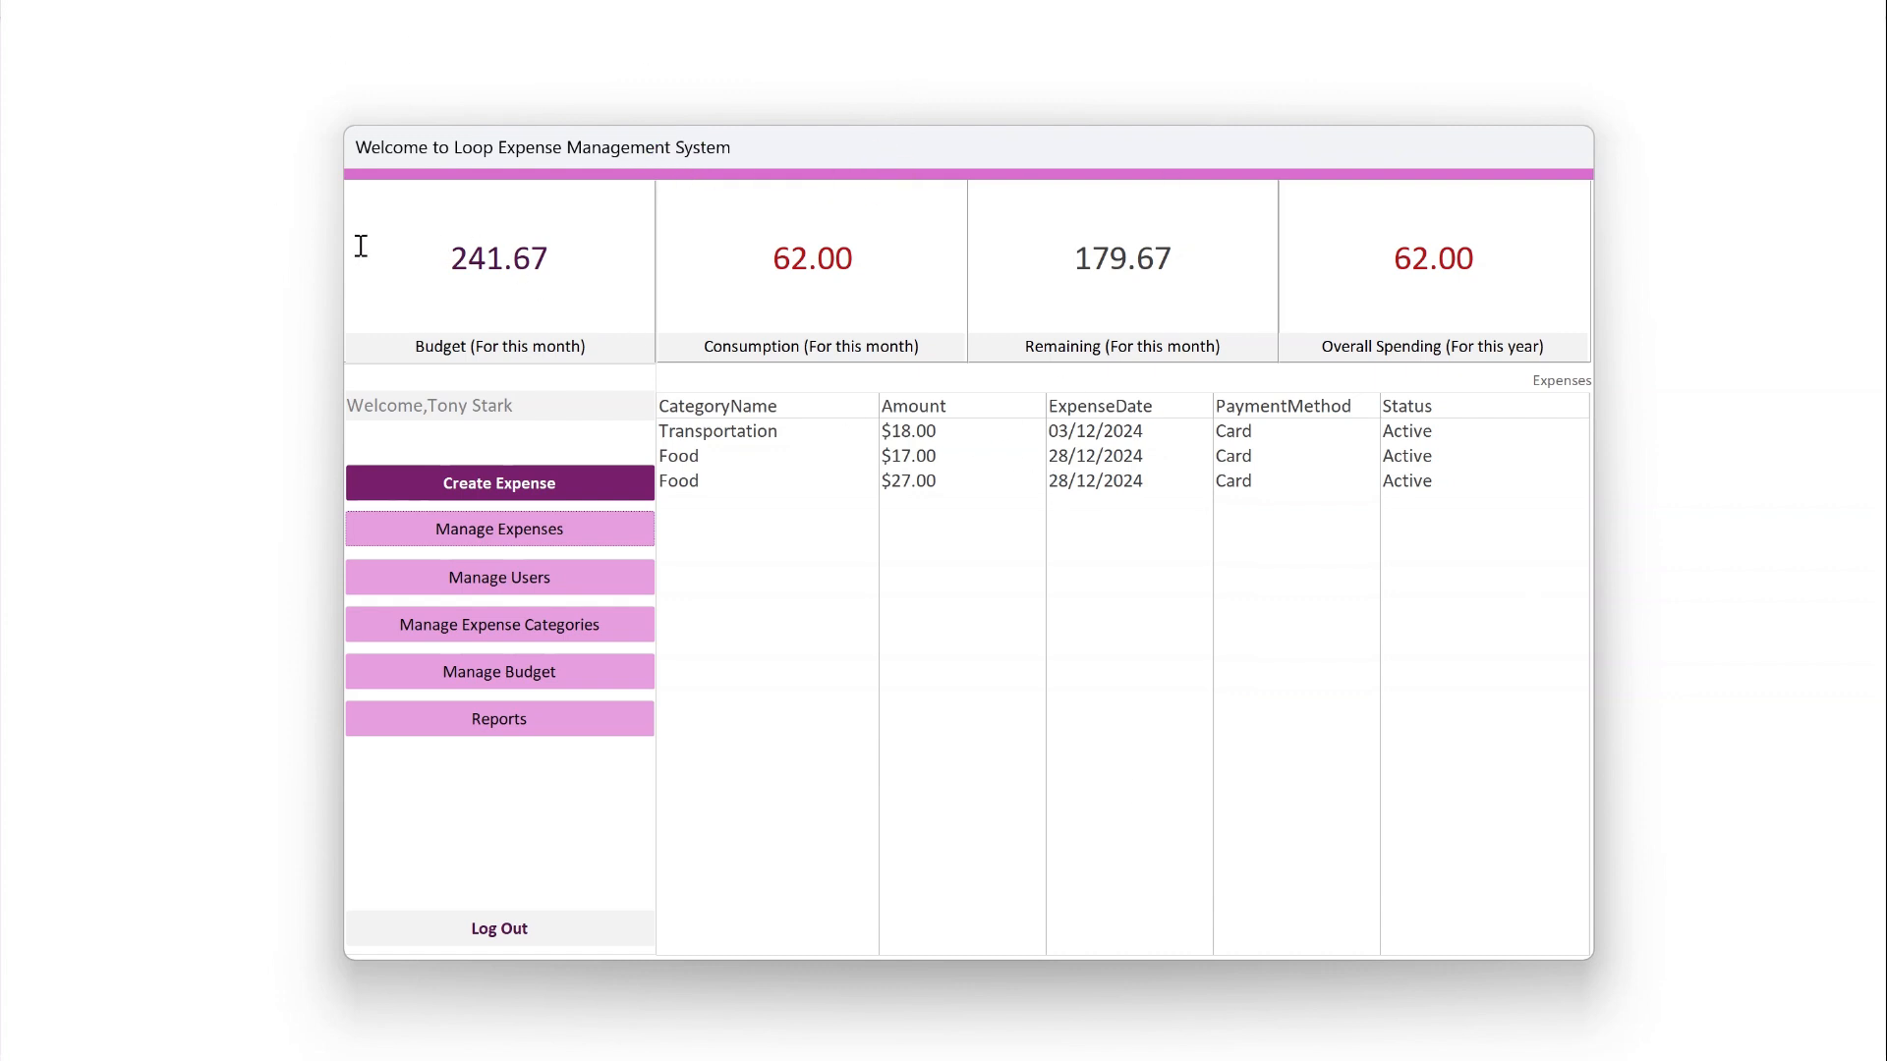
mouse_move(413, 353)
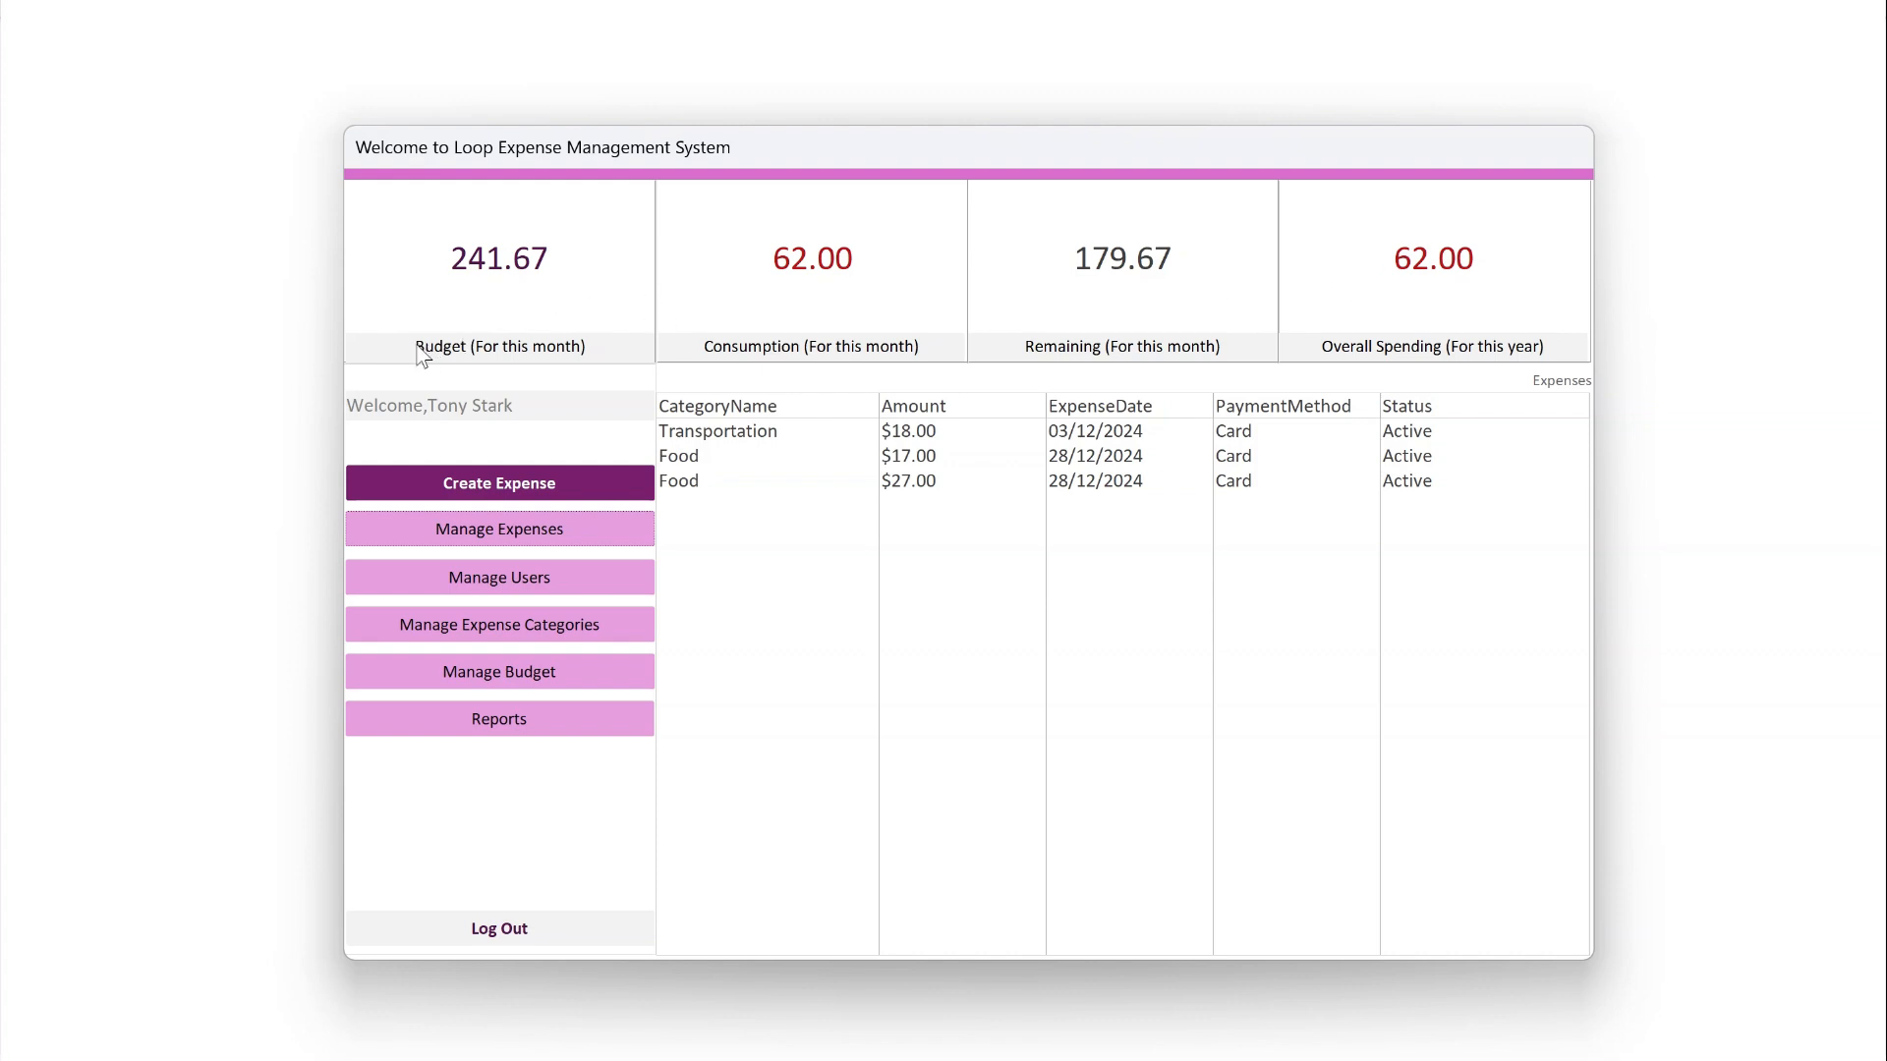
mouse_move(770, 356)
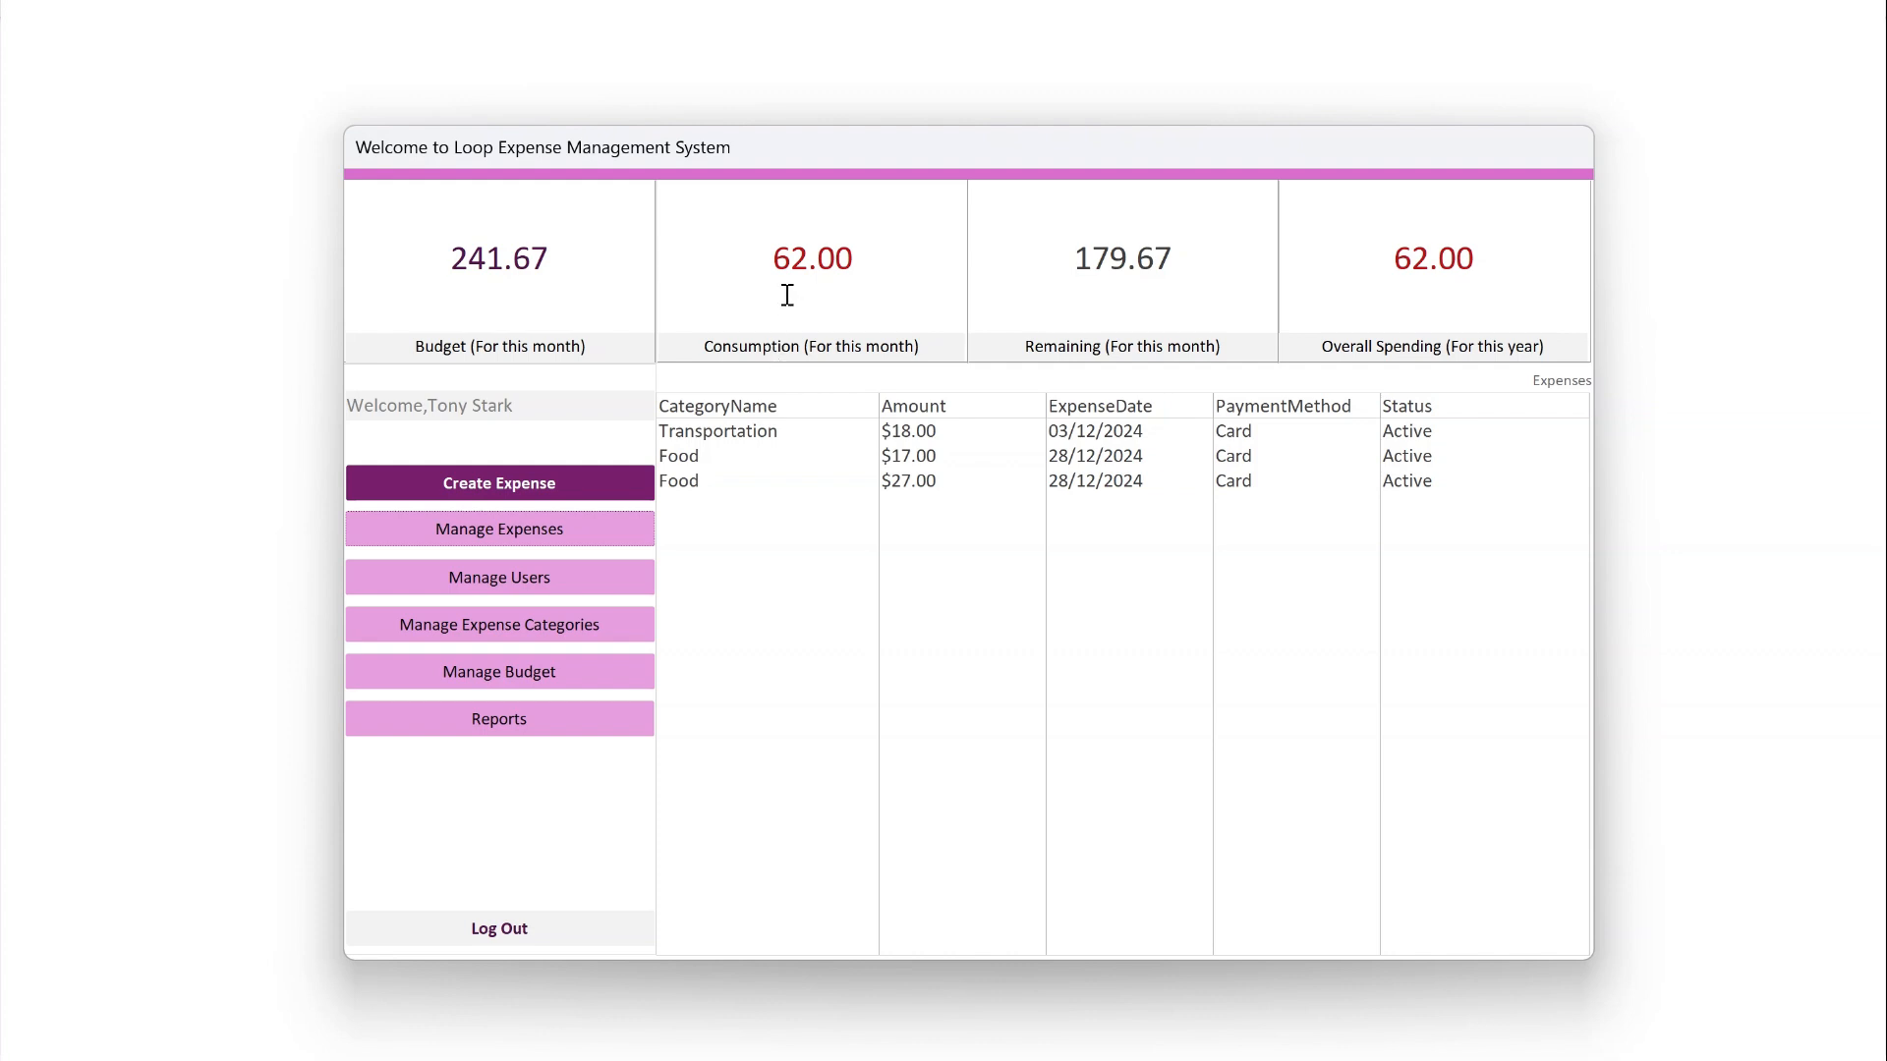
mouse_move(1148, 304)
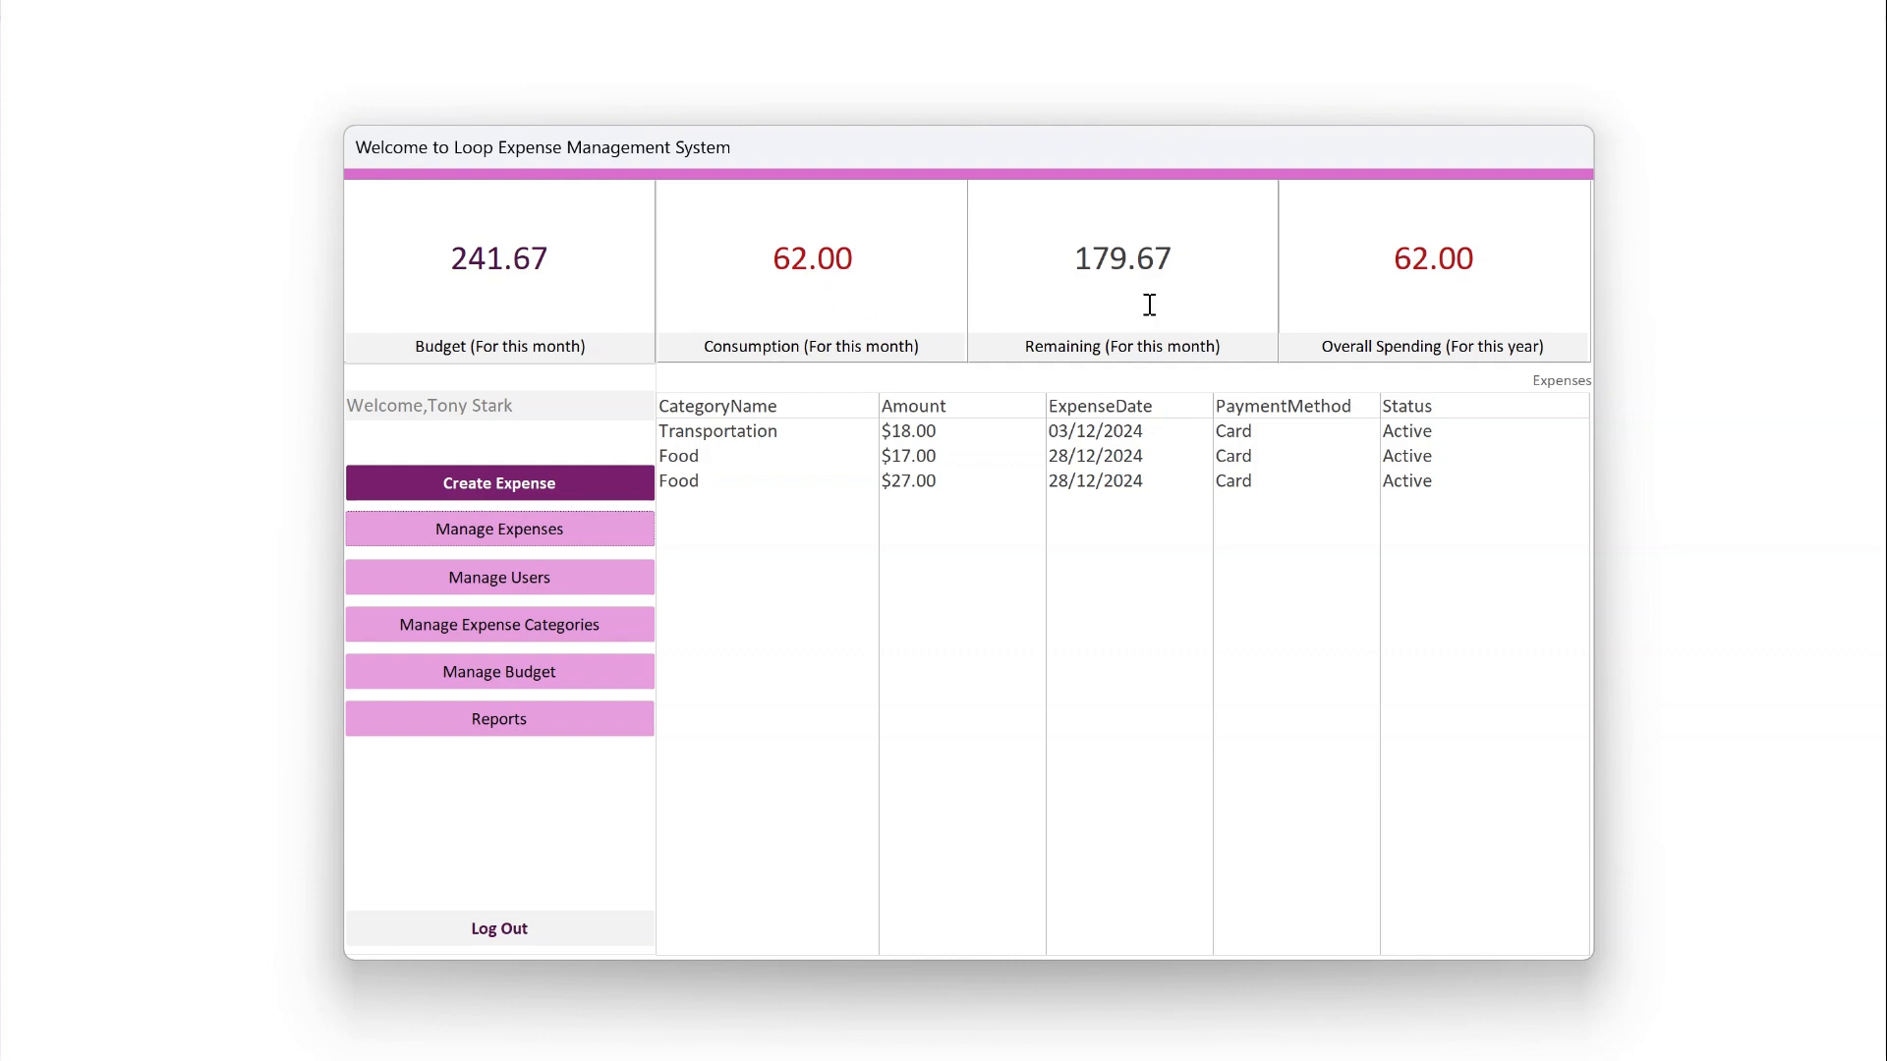
mouse_move(1525, 352)
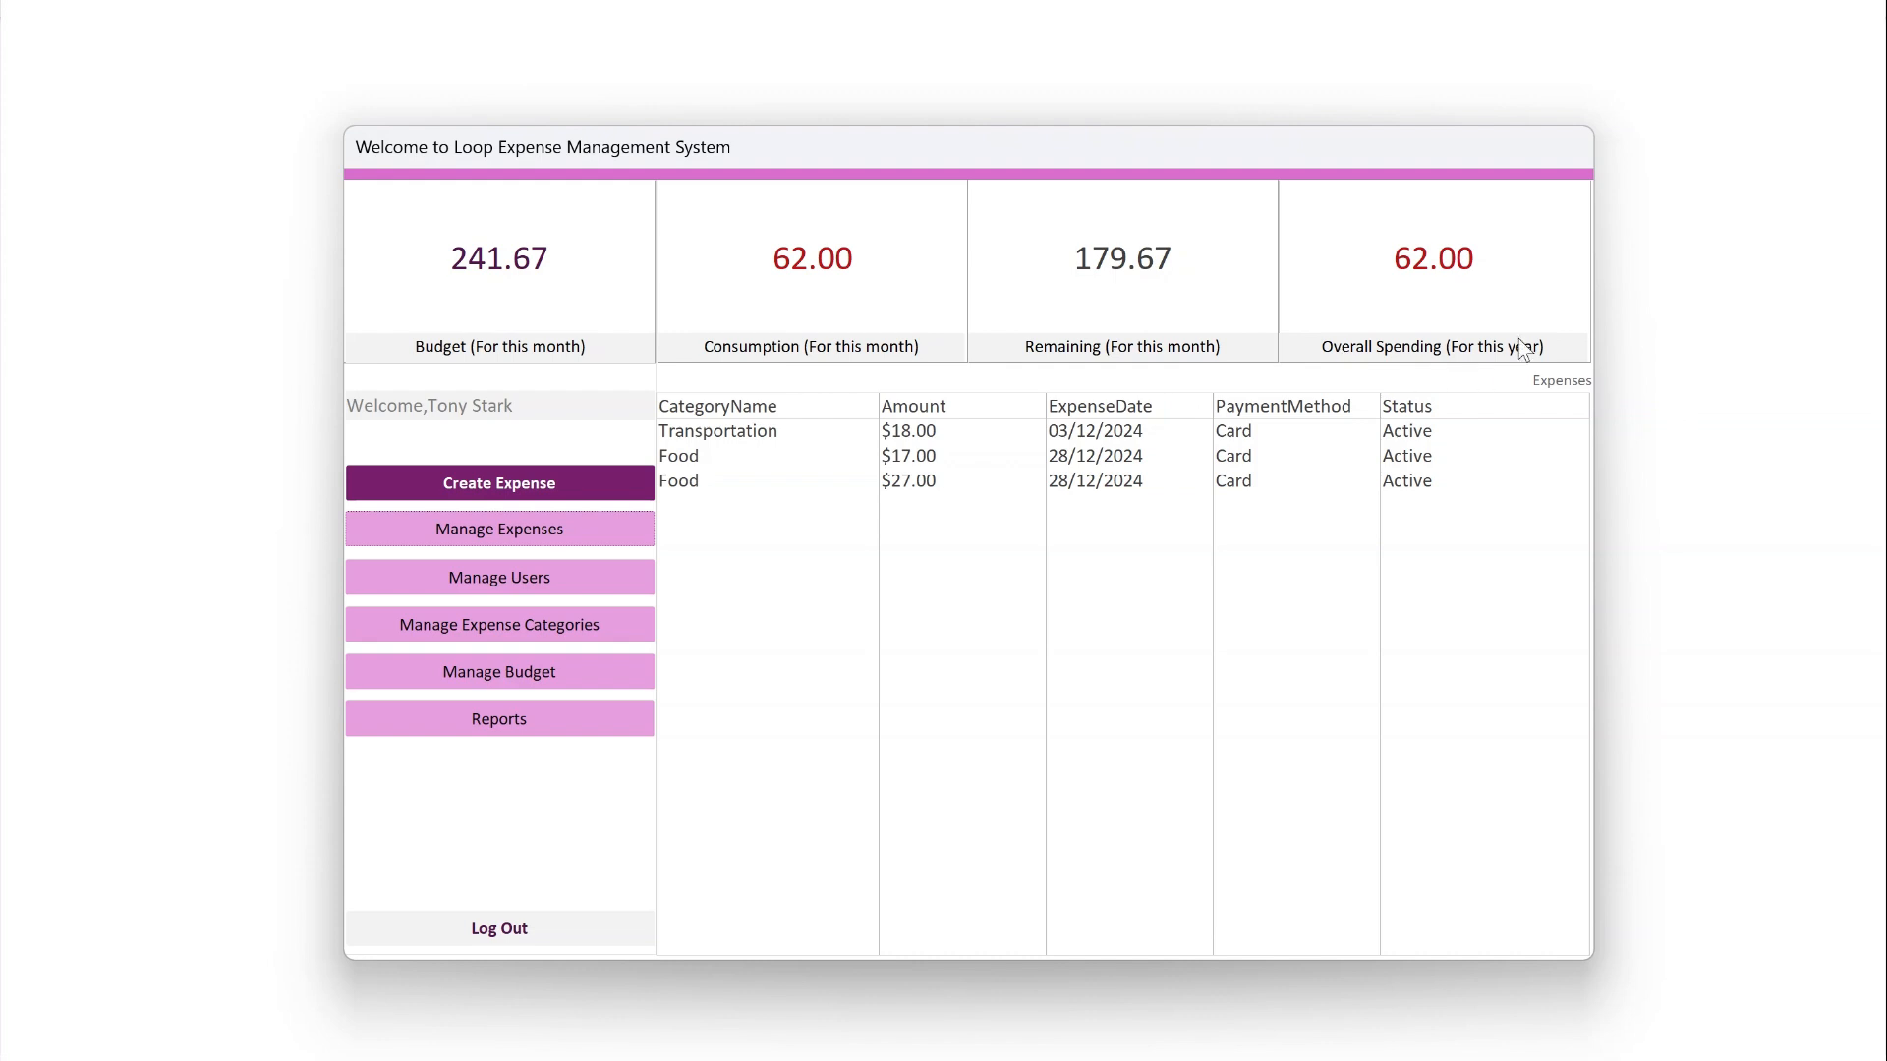
mouse_move(533, 423)
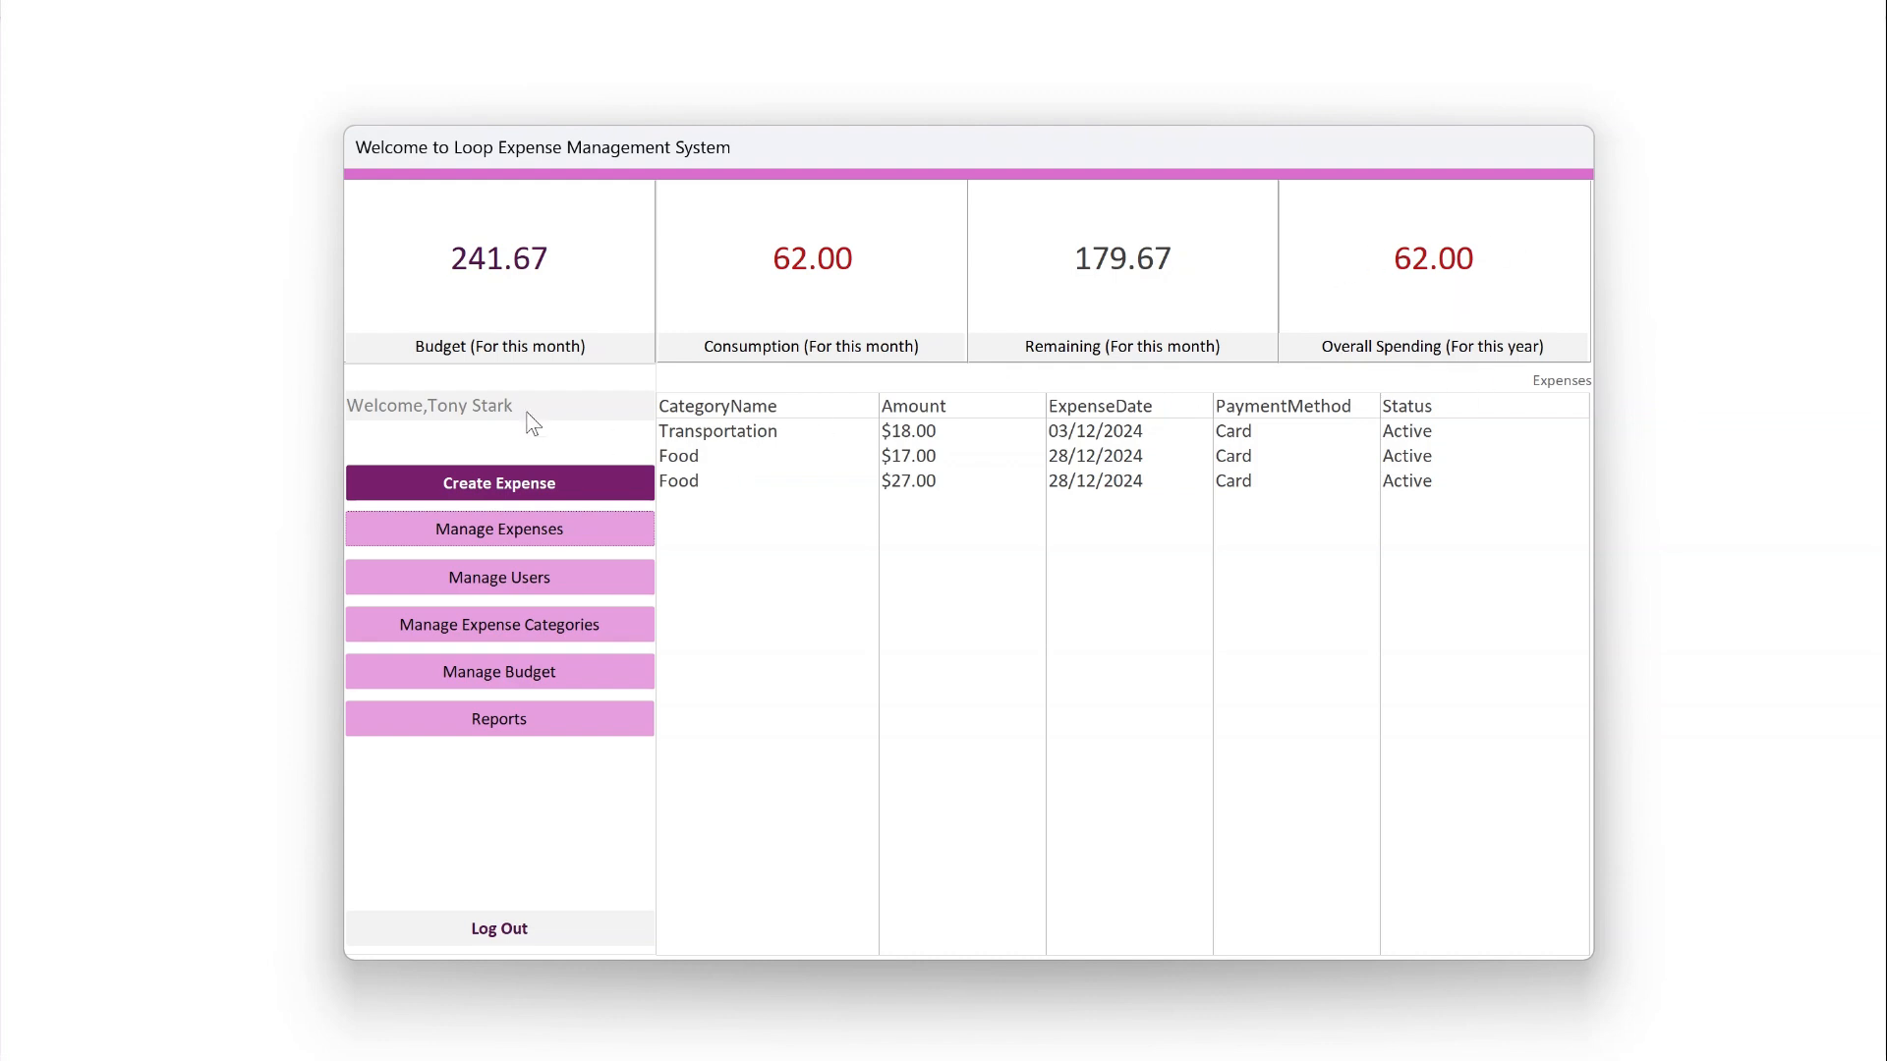
mouse_move(551, 432)
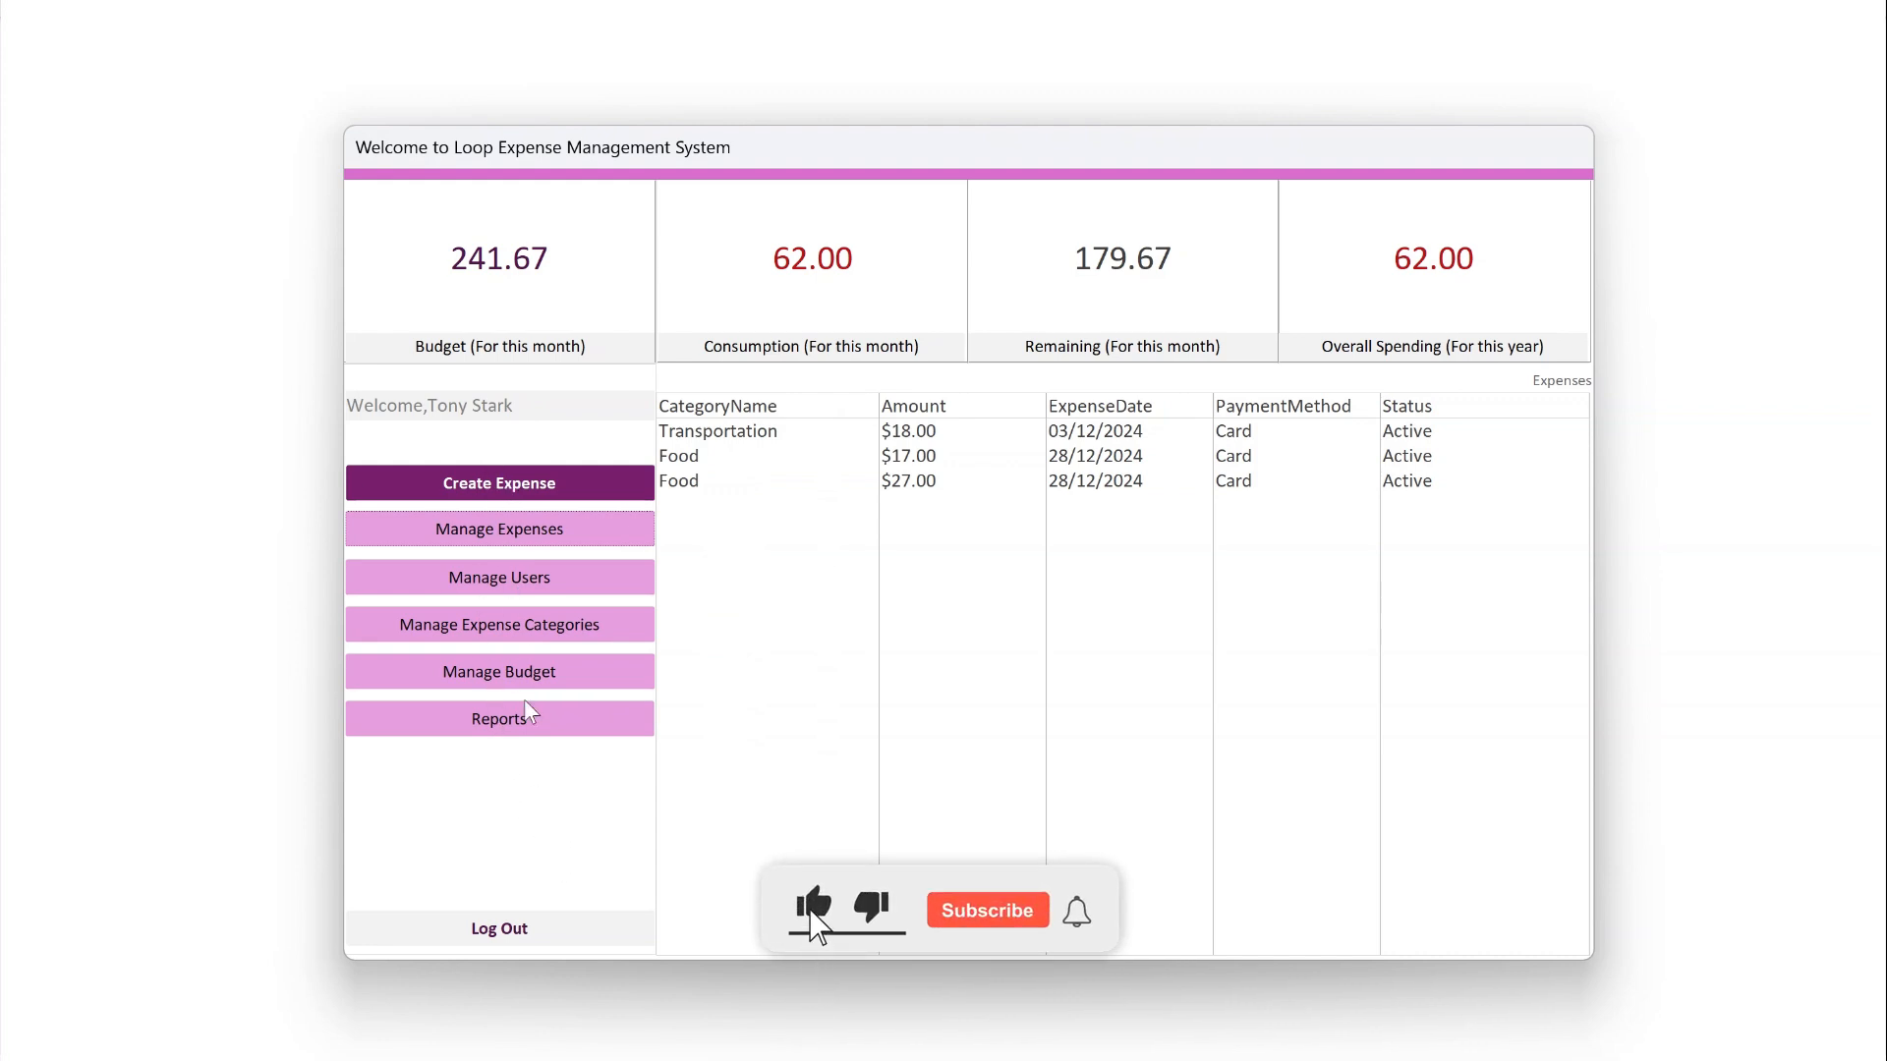
Switch to Manage Users and show Tony Stark's record with ID, email, status and status date
click(985, 908)
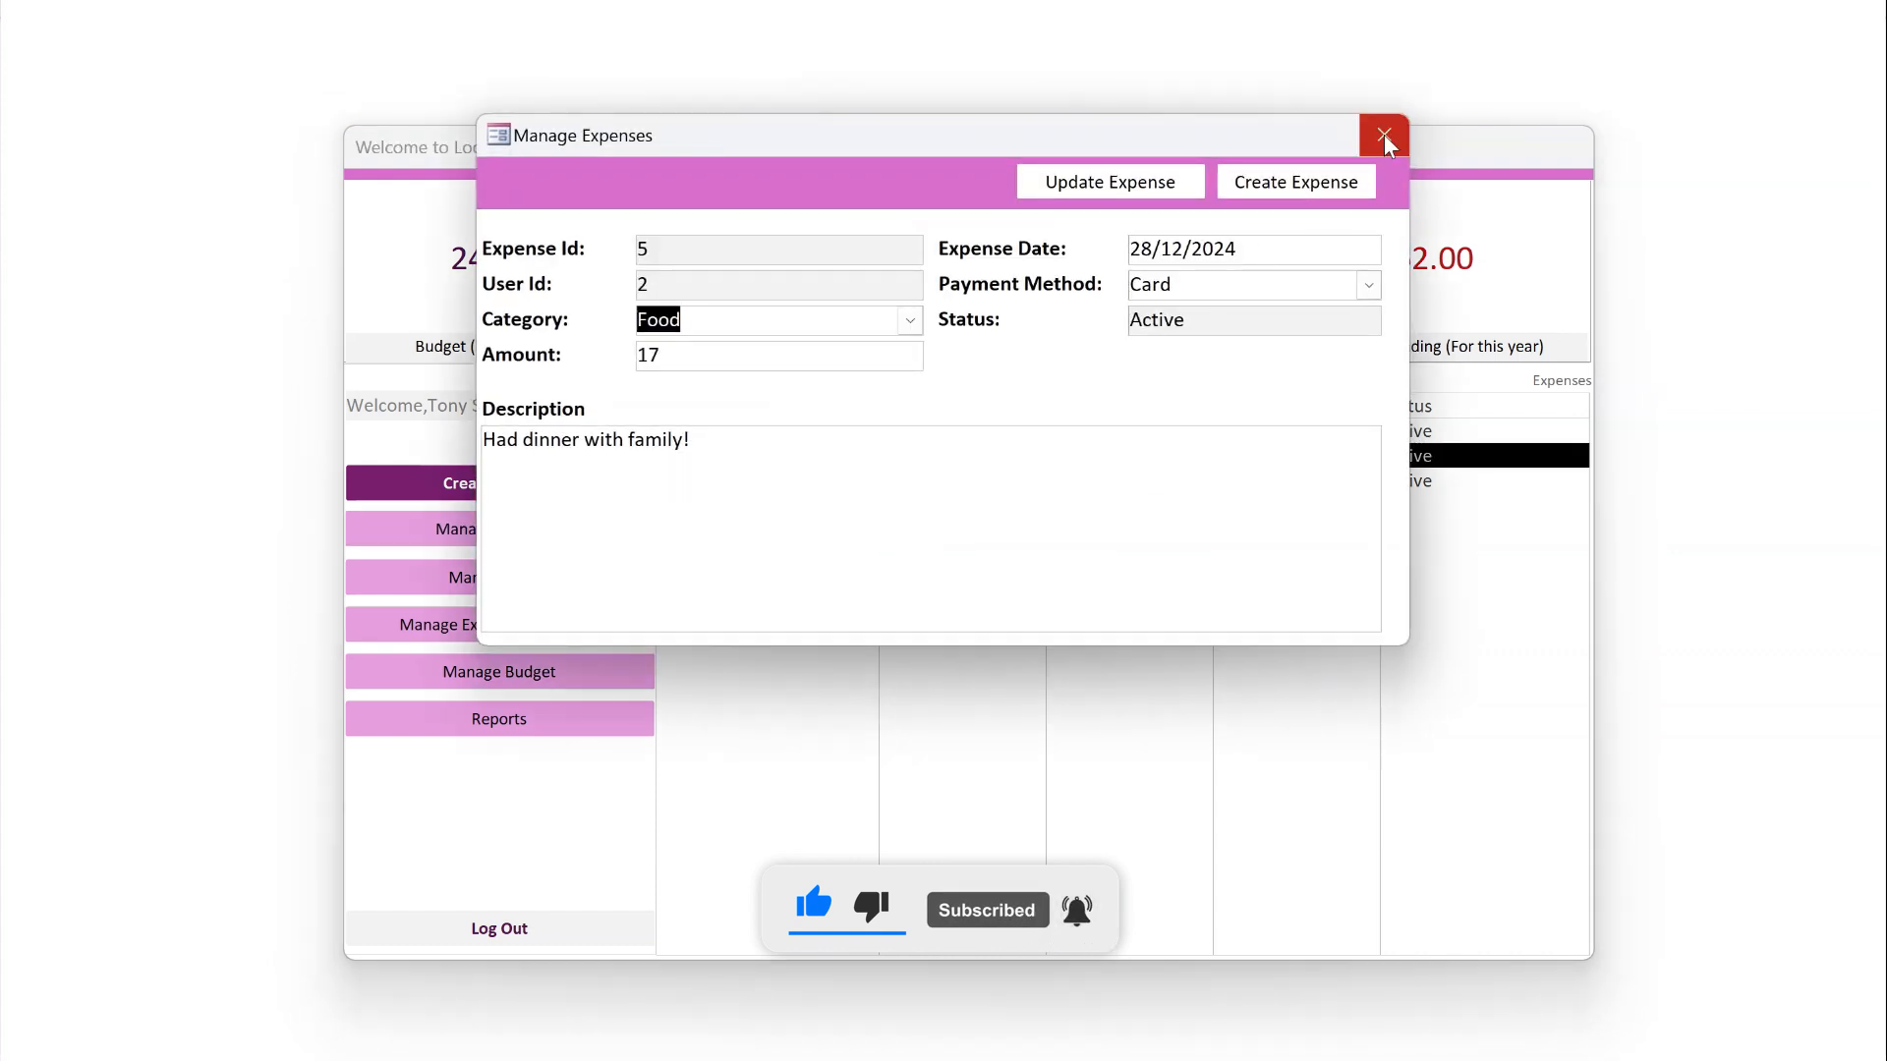
click(1382, 136)
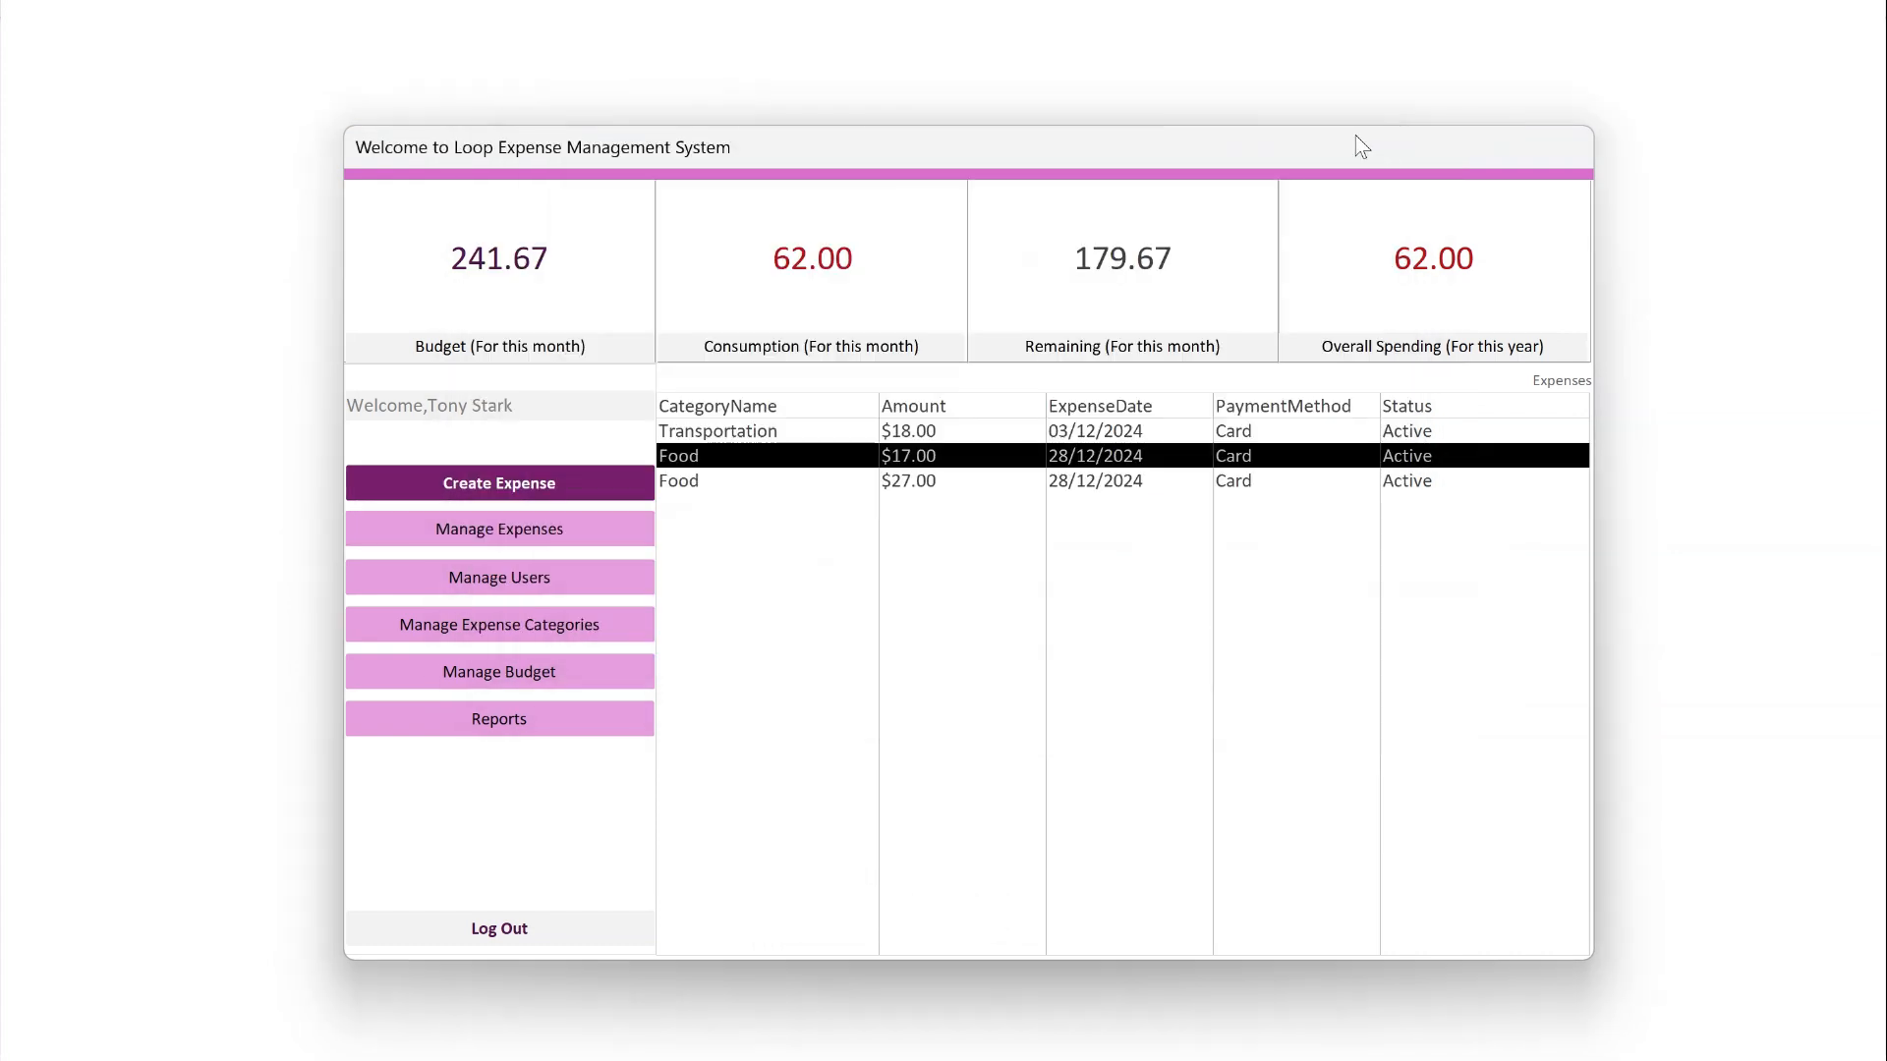
click(497, 577)
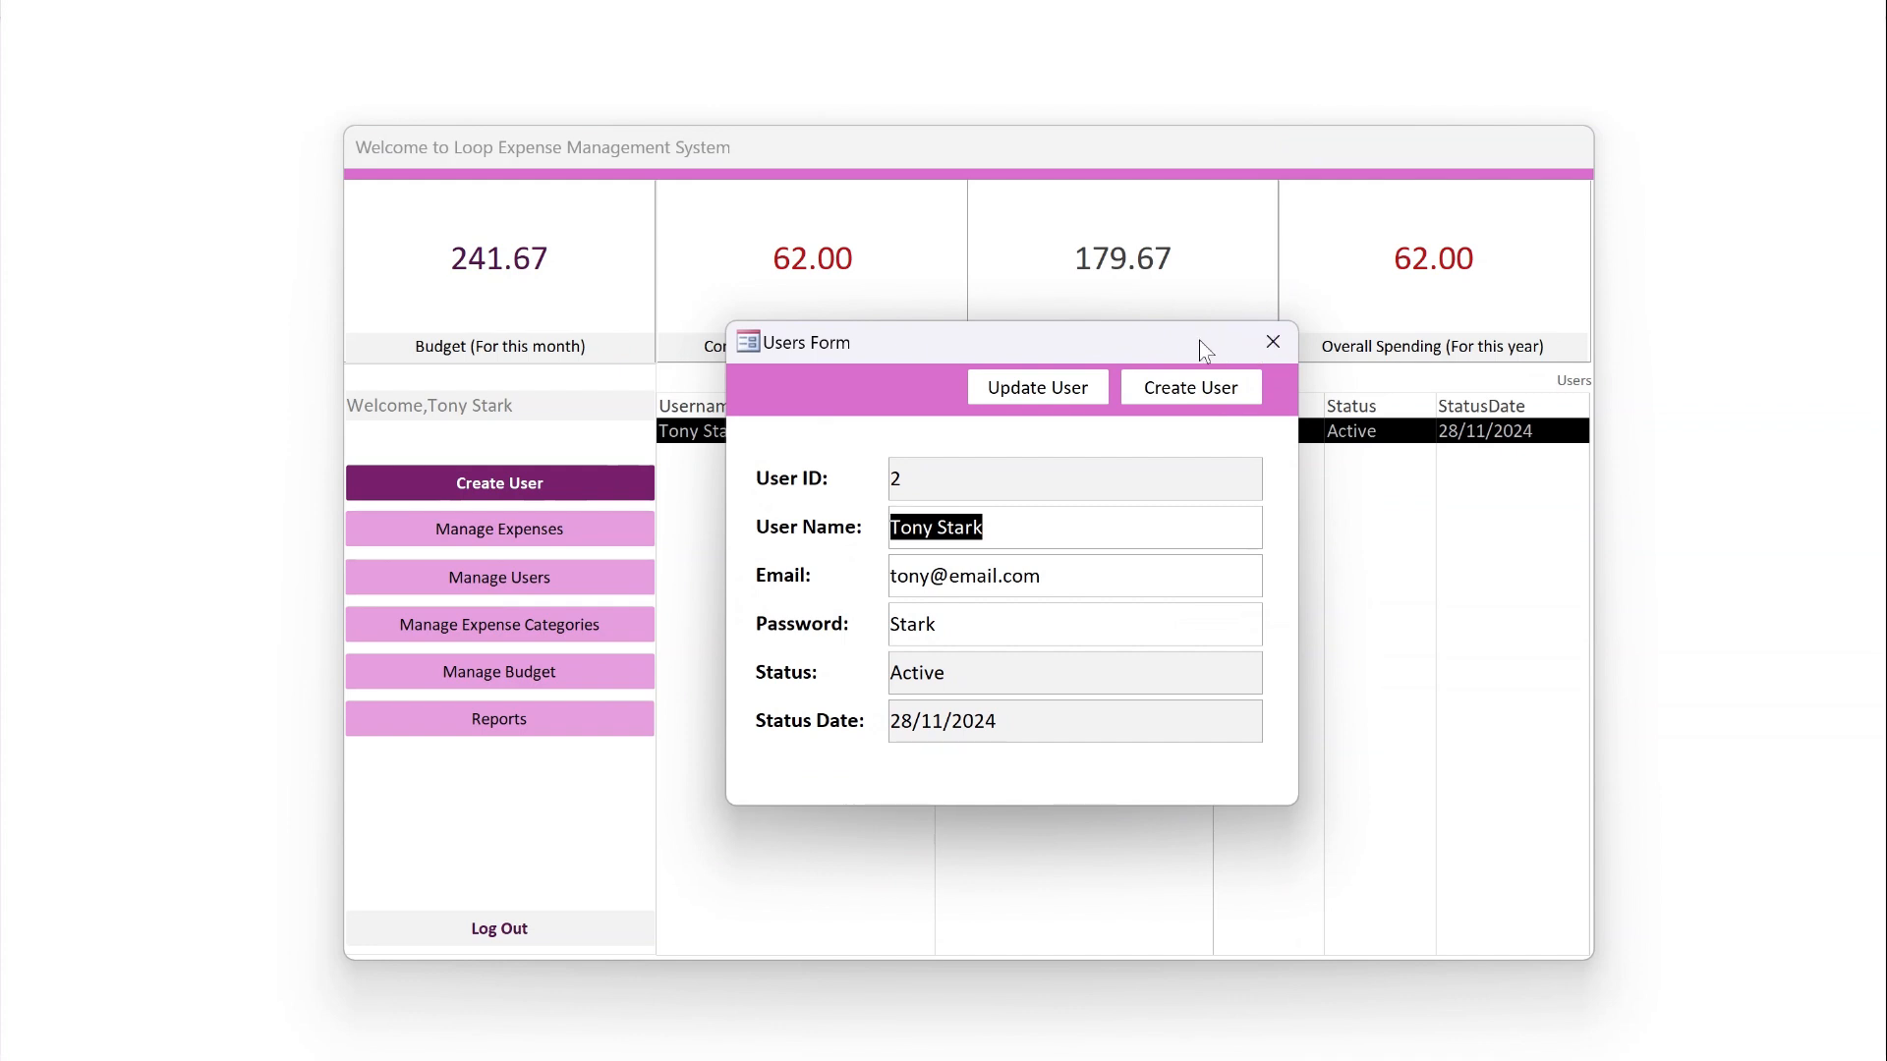
Show the expense categories list, view the Transportation category record, then return to the list
click(1272, 342)
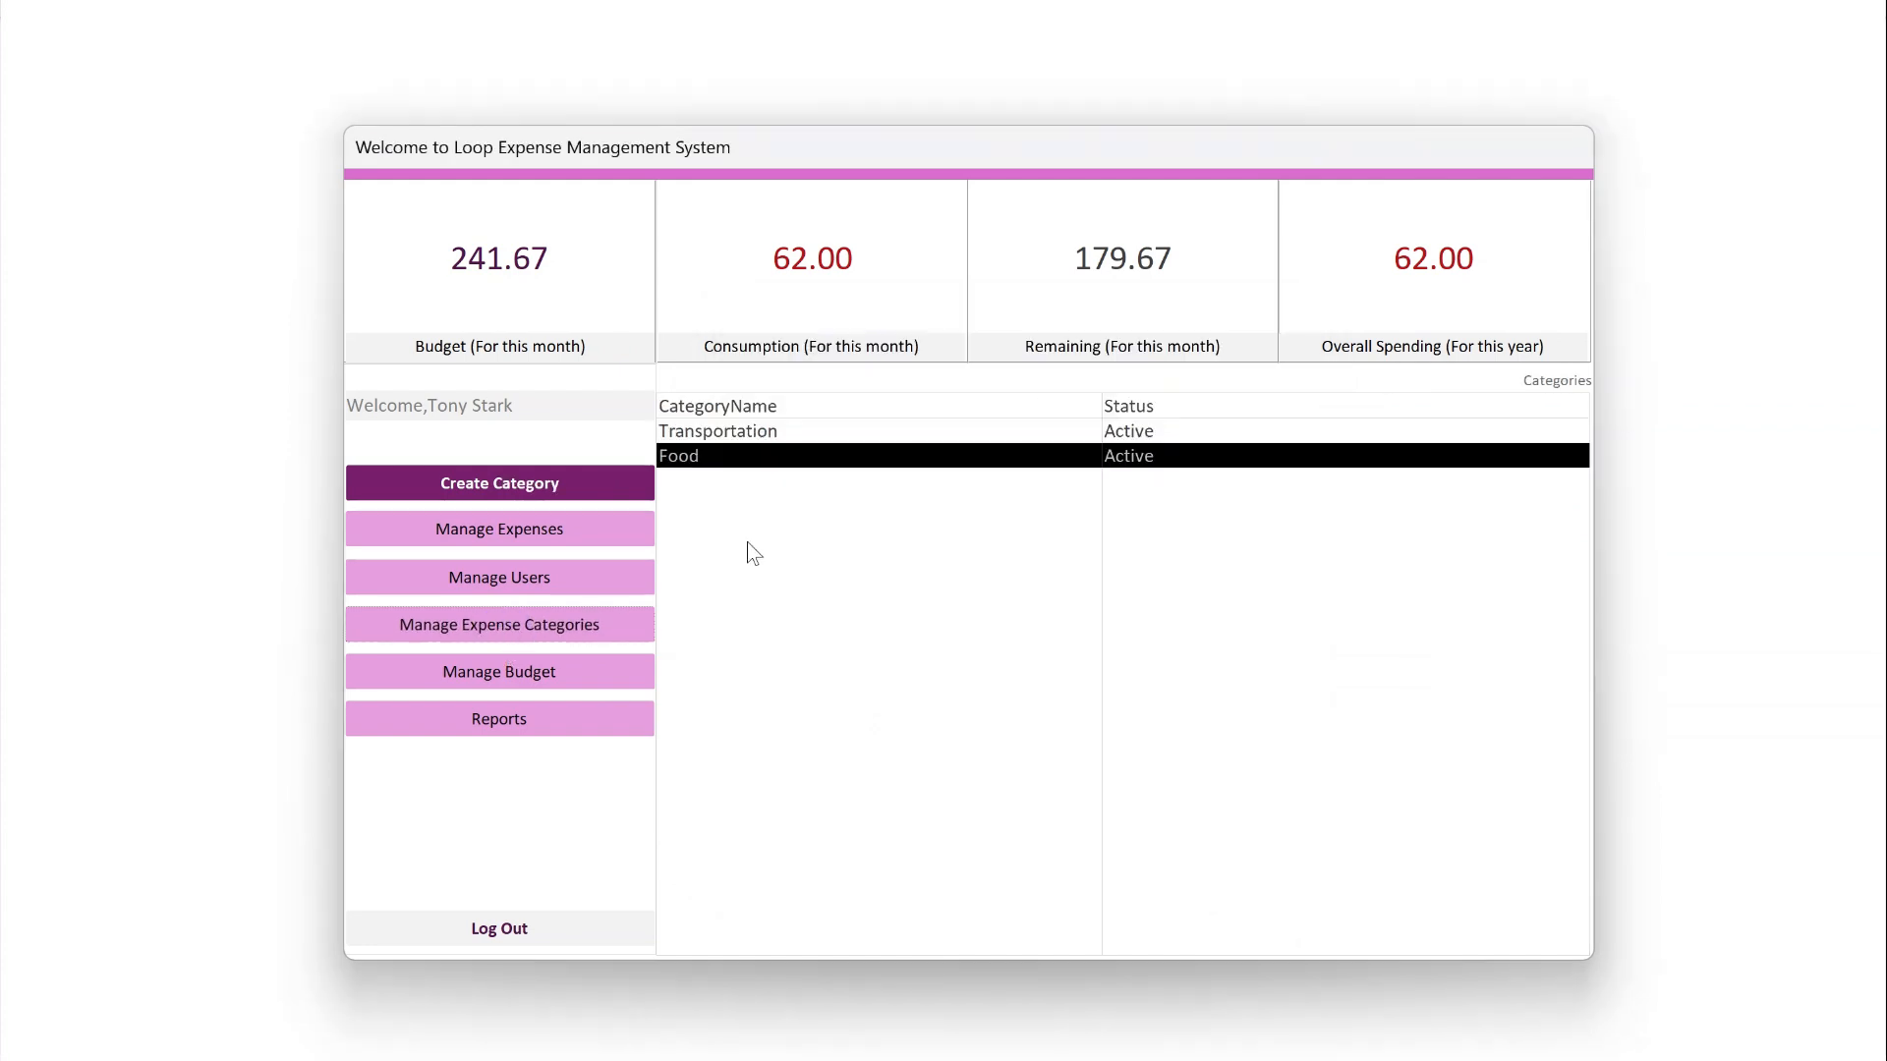
mouse_move(845, 442)
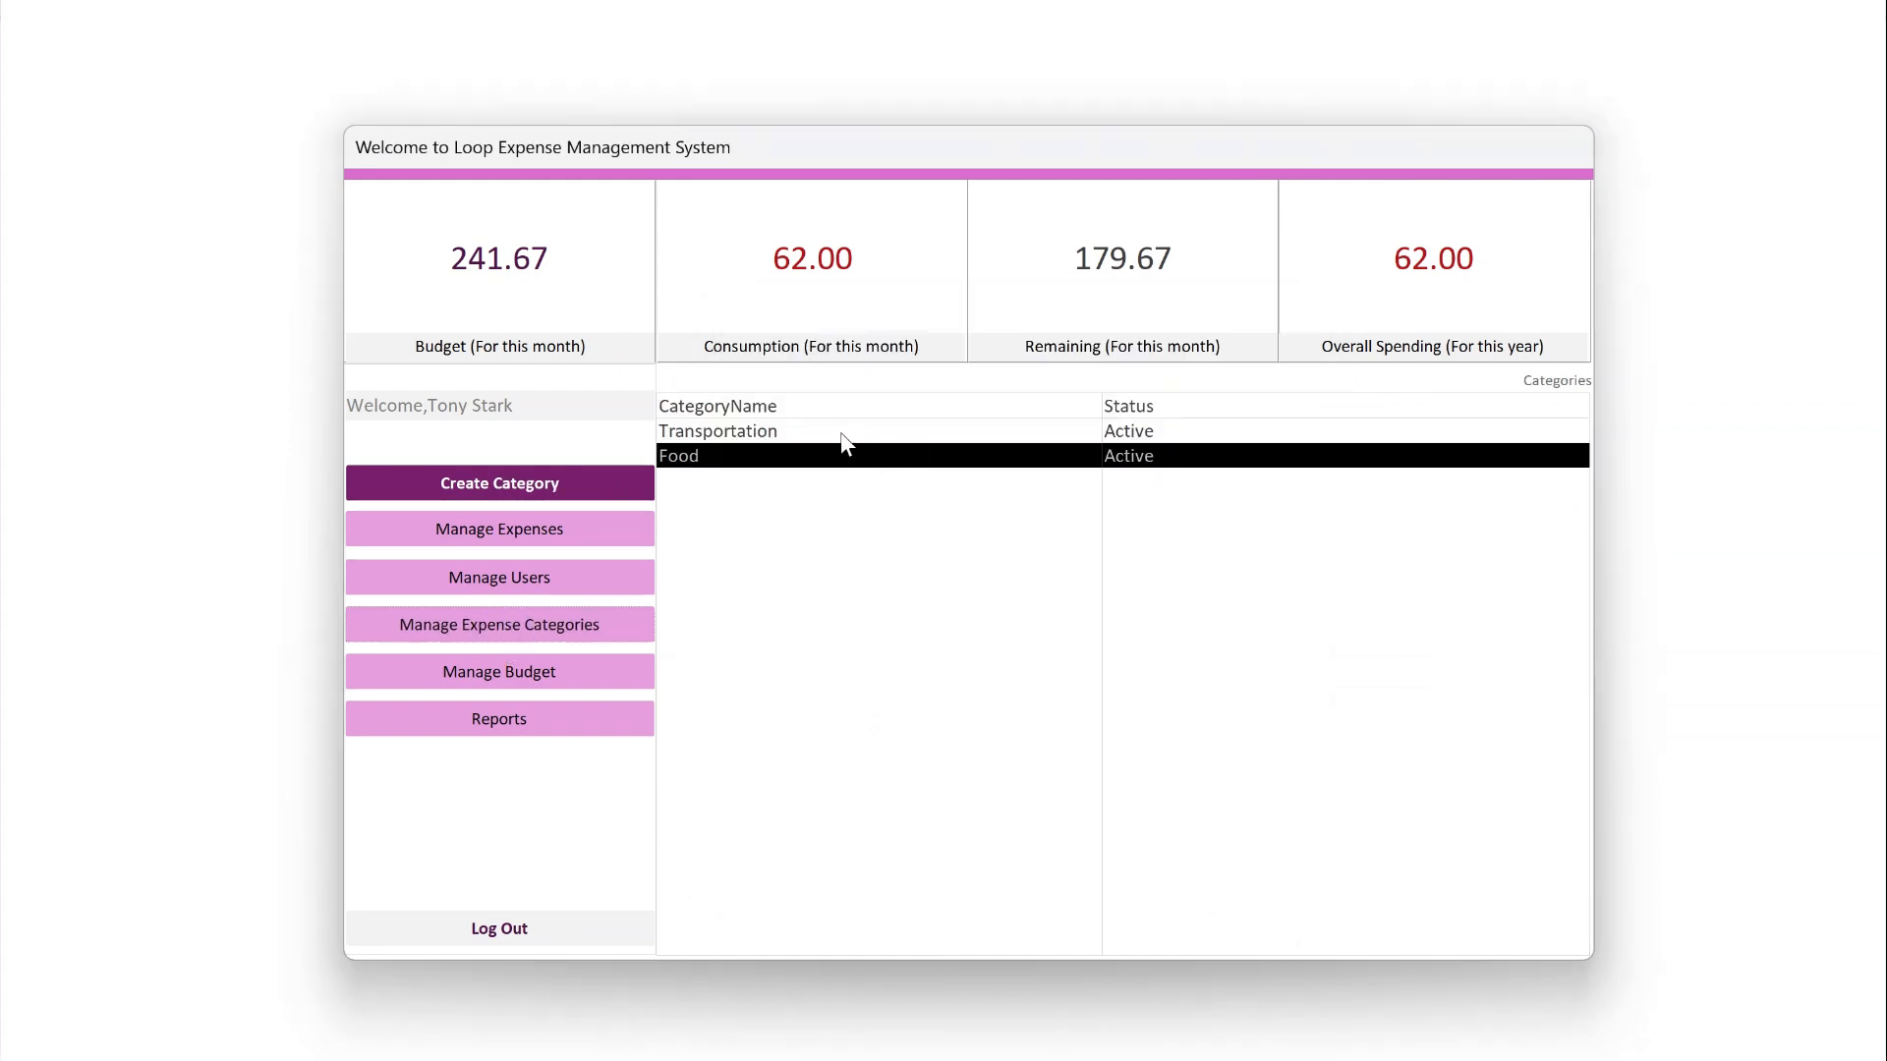
double_click(718, 430)
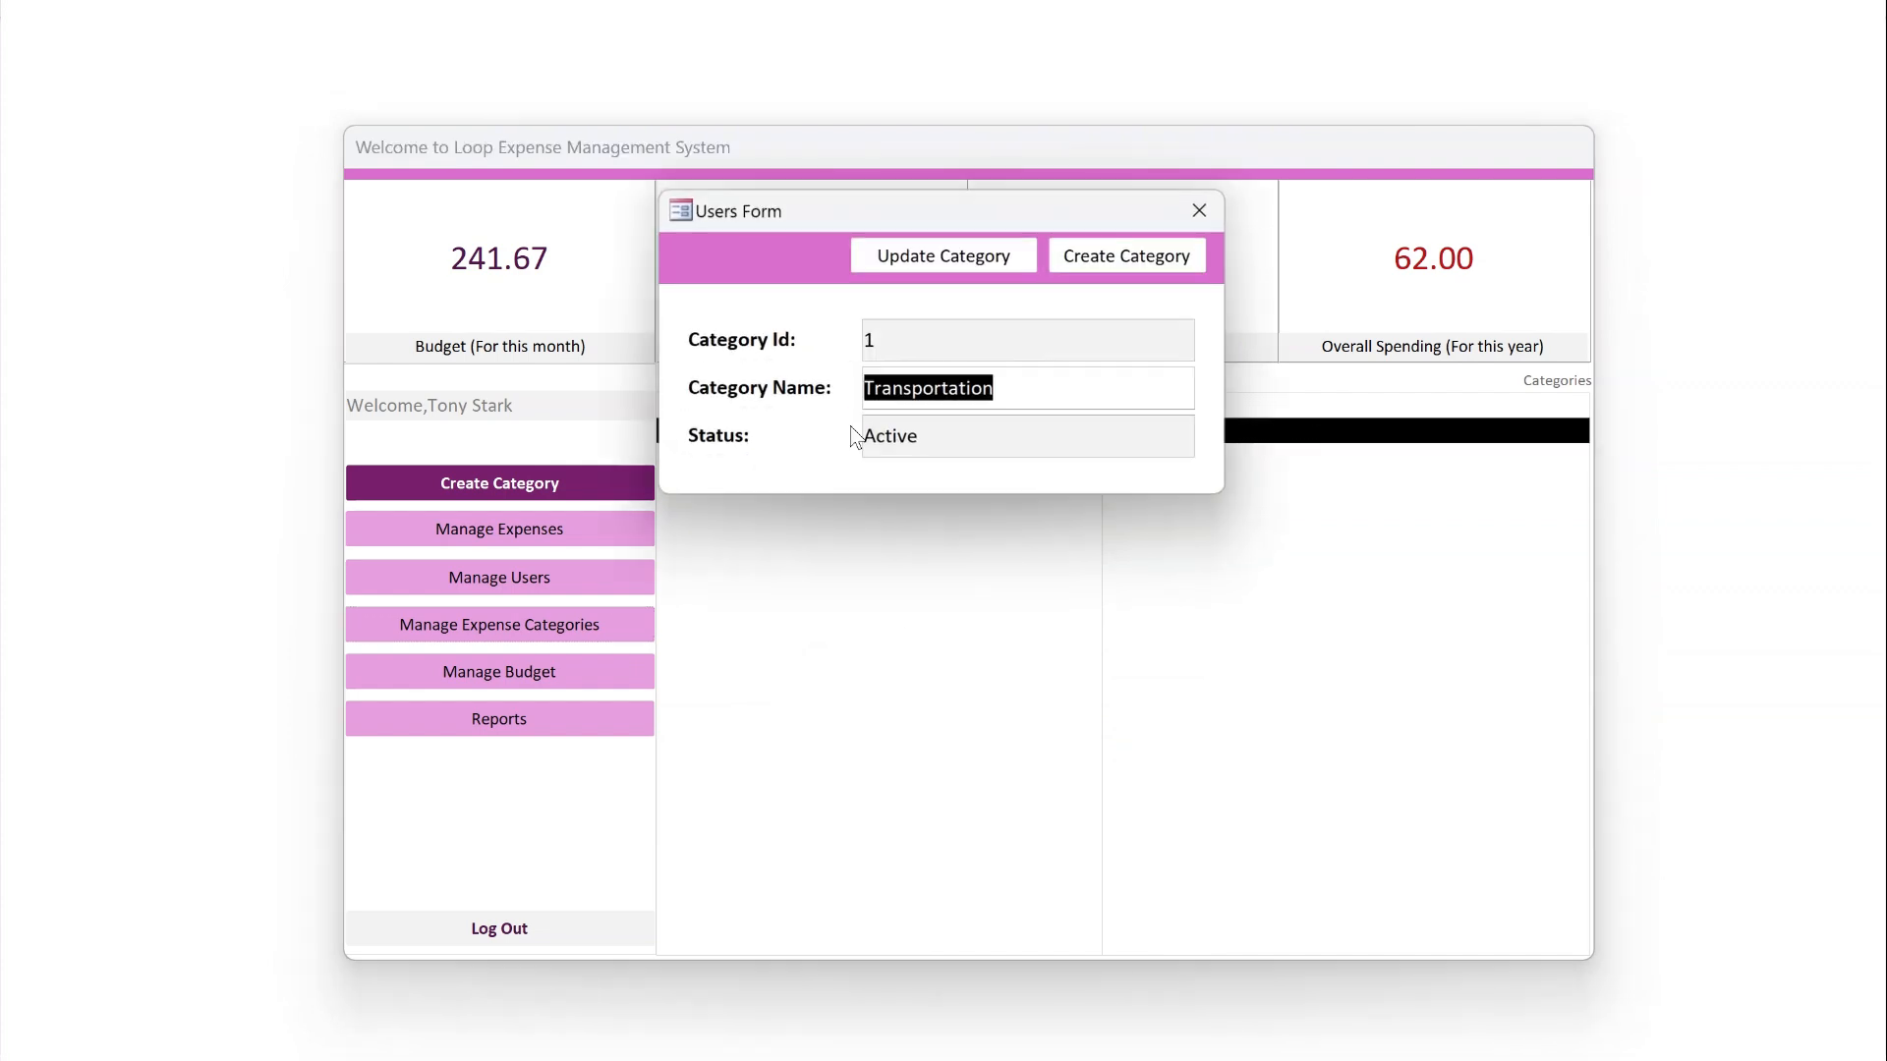
click(1198, 210)
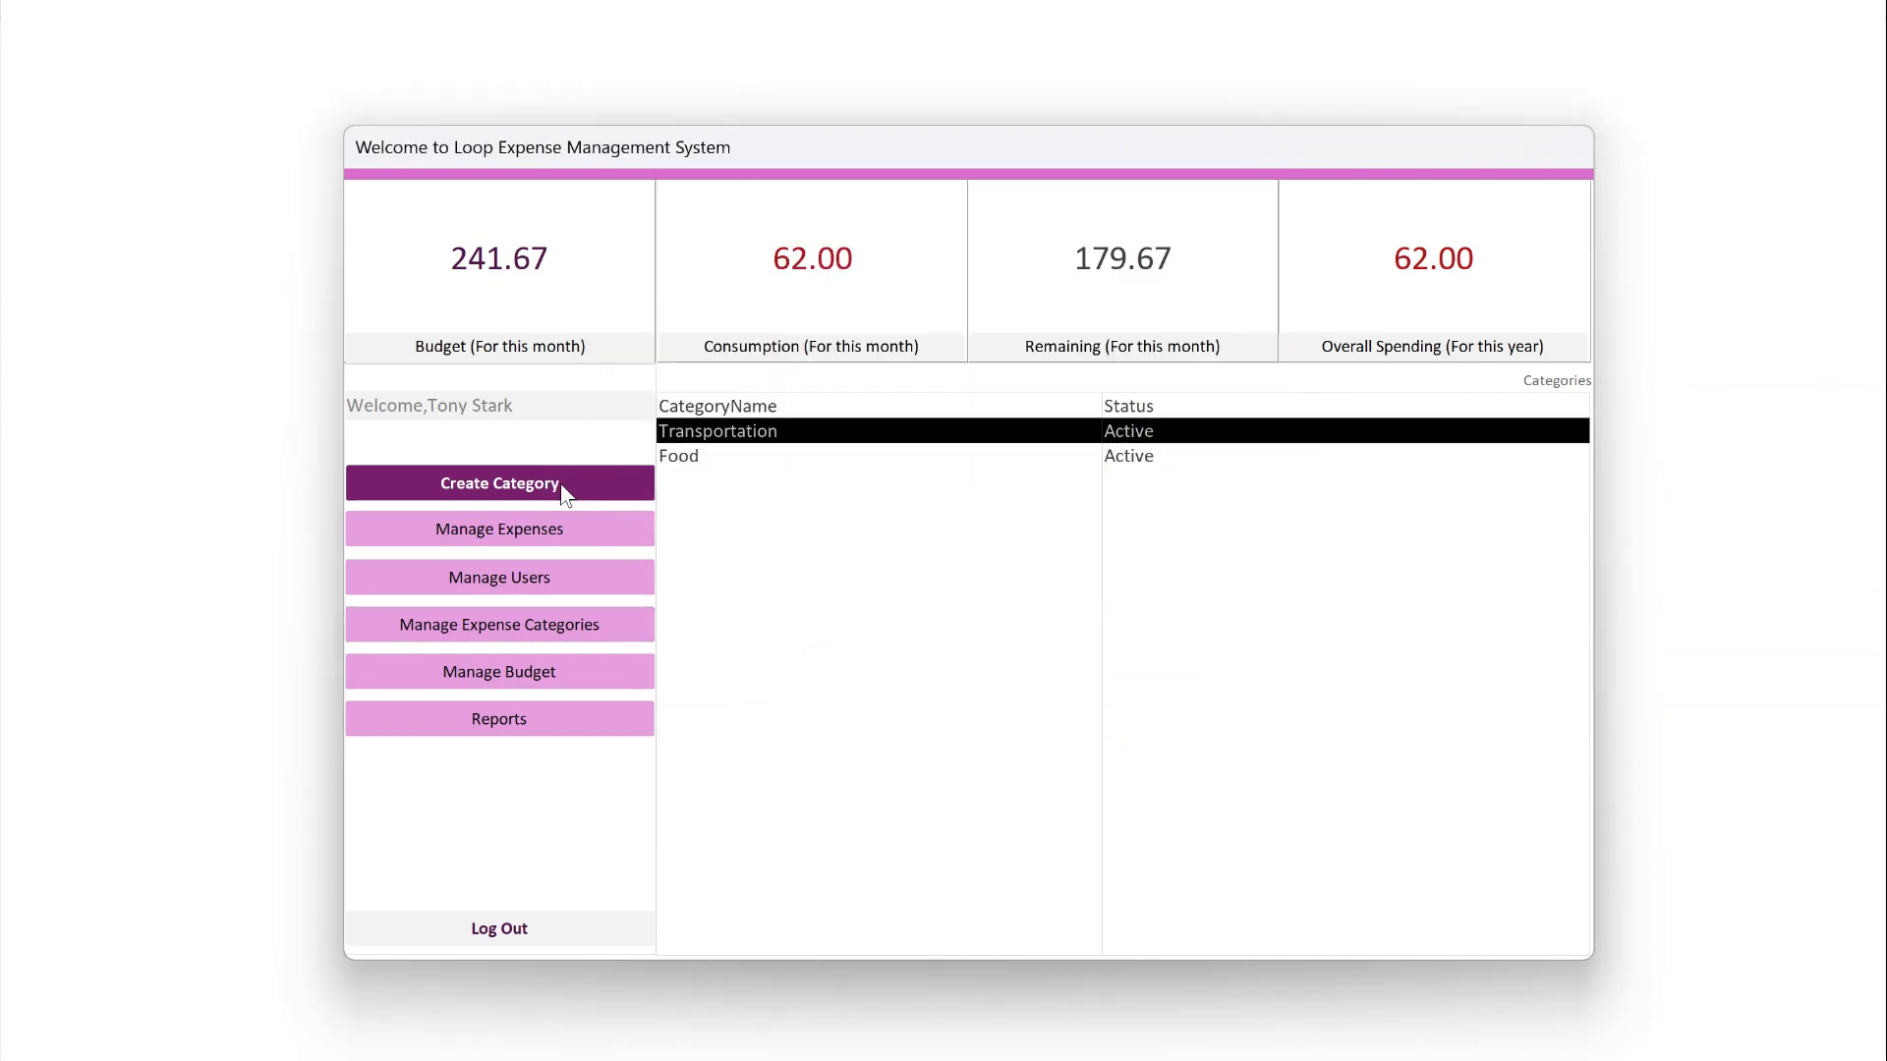
mouse_move(541, 646)
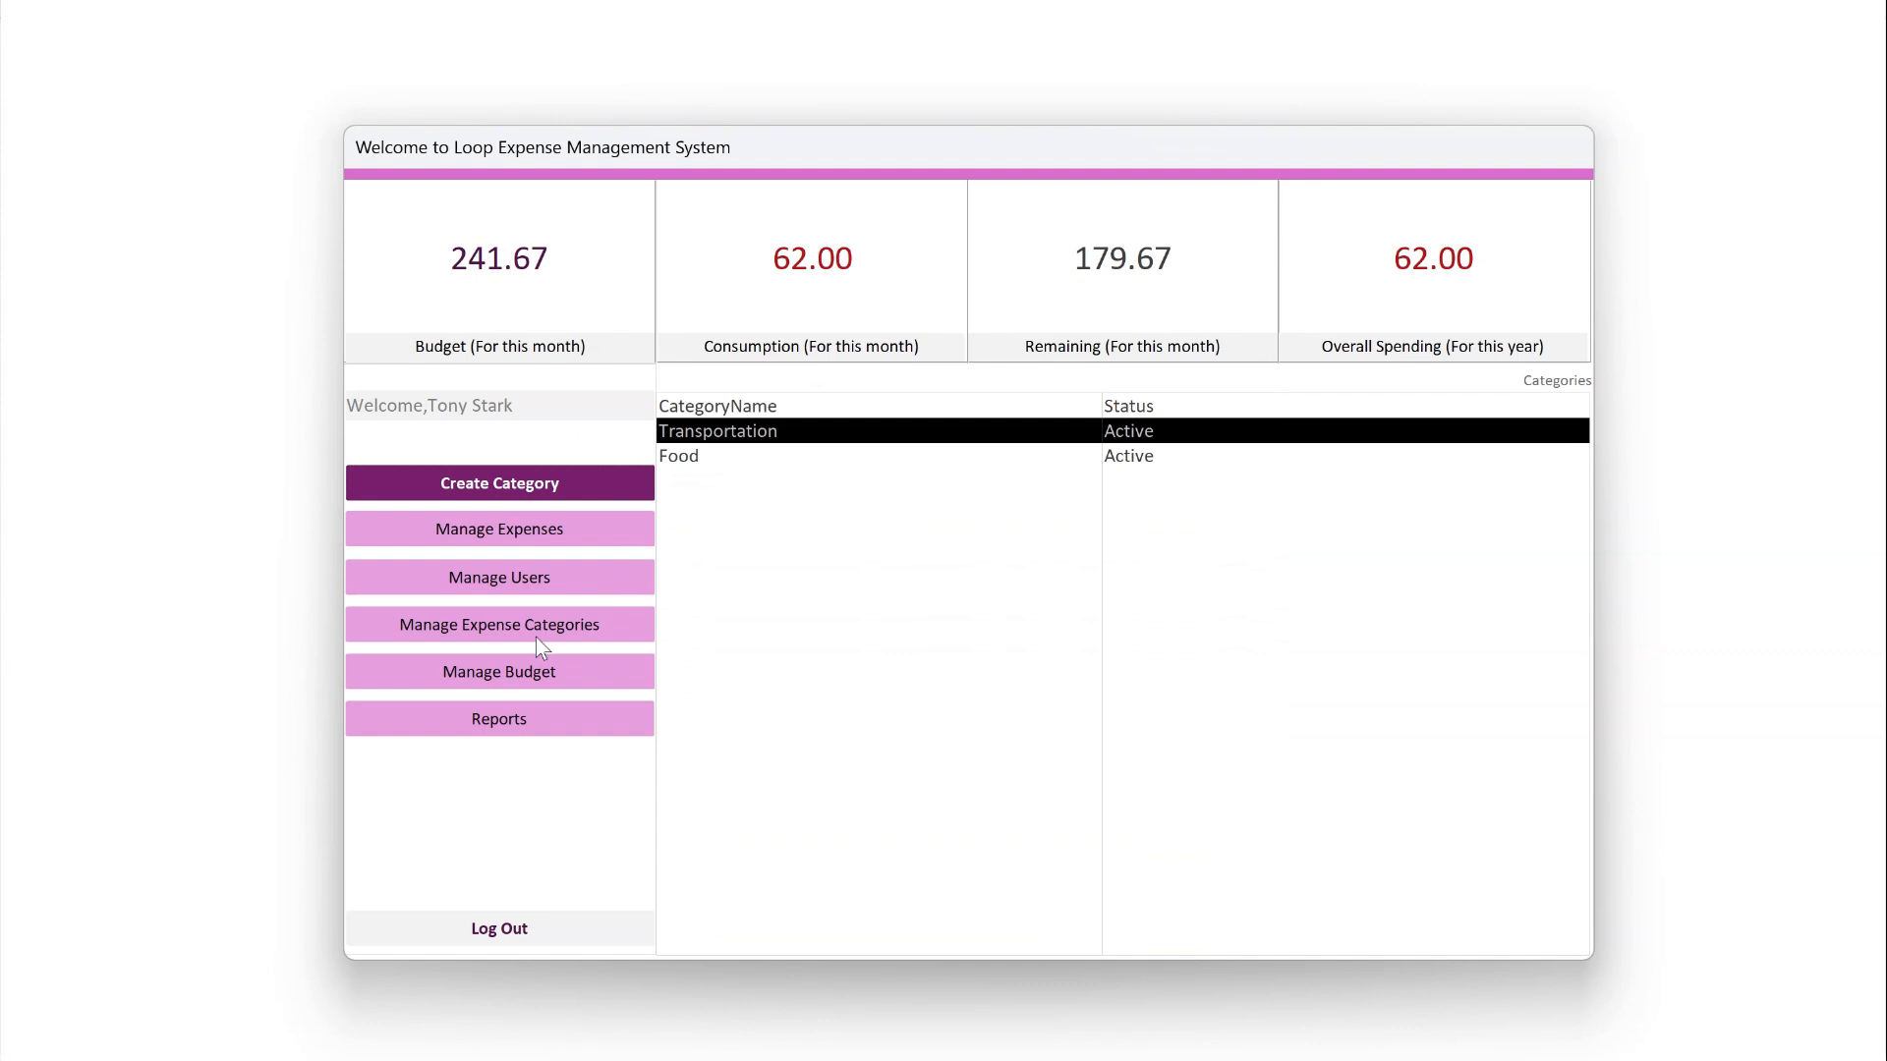
Show the budget list and view Tony Stark's 2024 Transportation $1,700 budget record
click(497, 672)
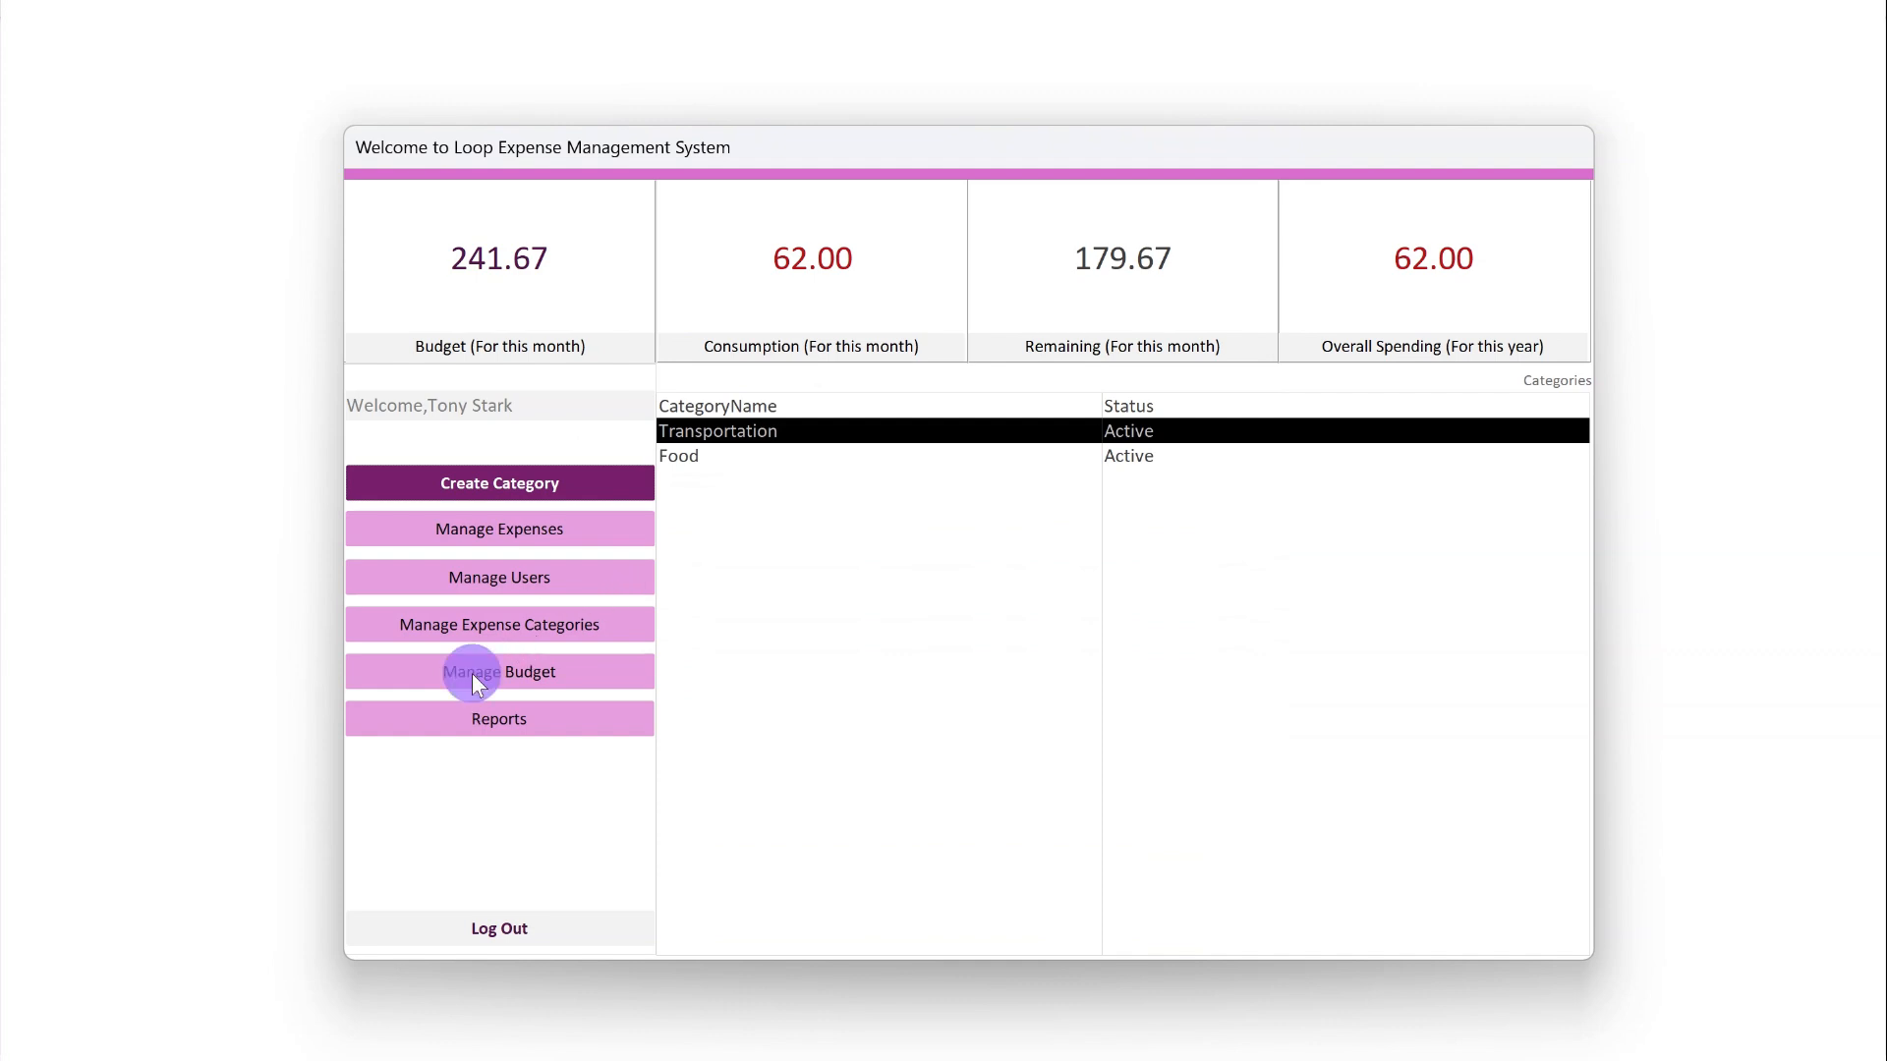
click(497, 672)
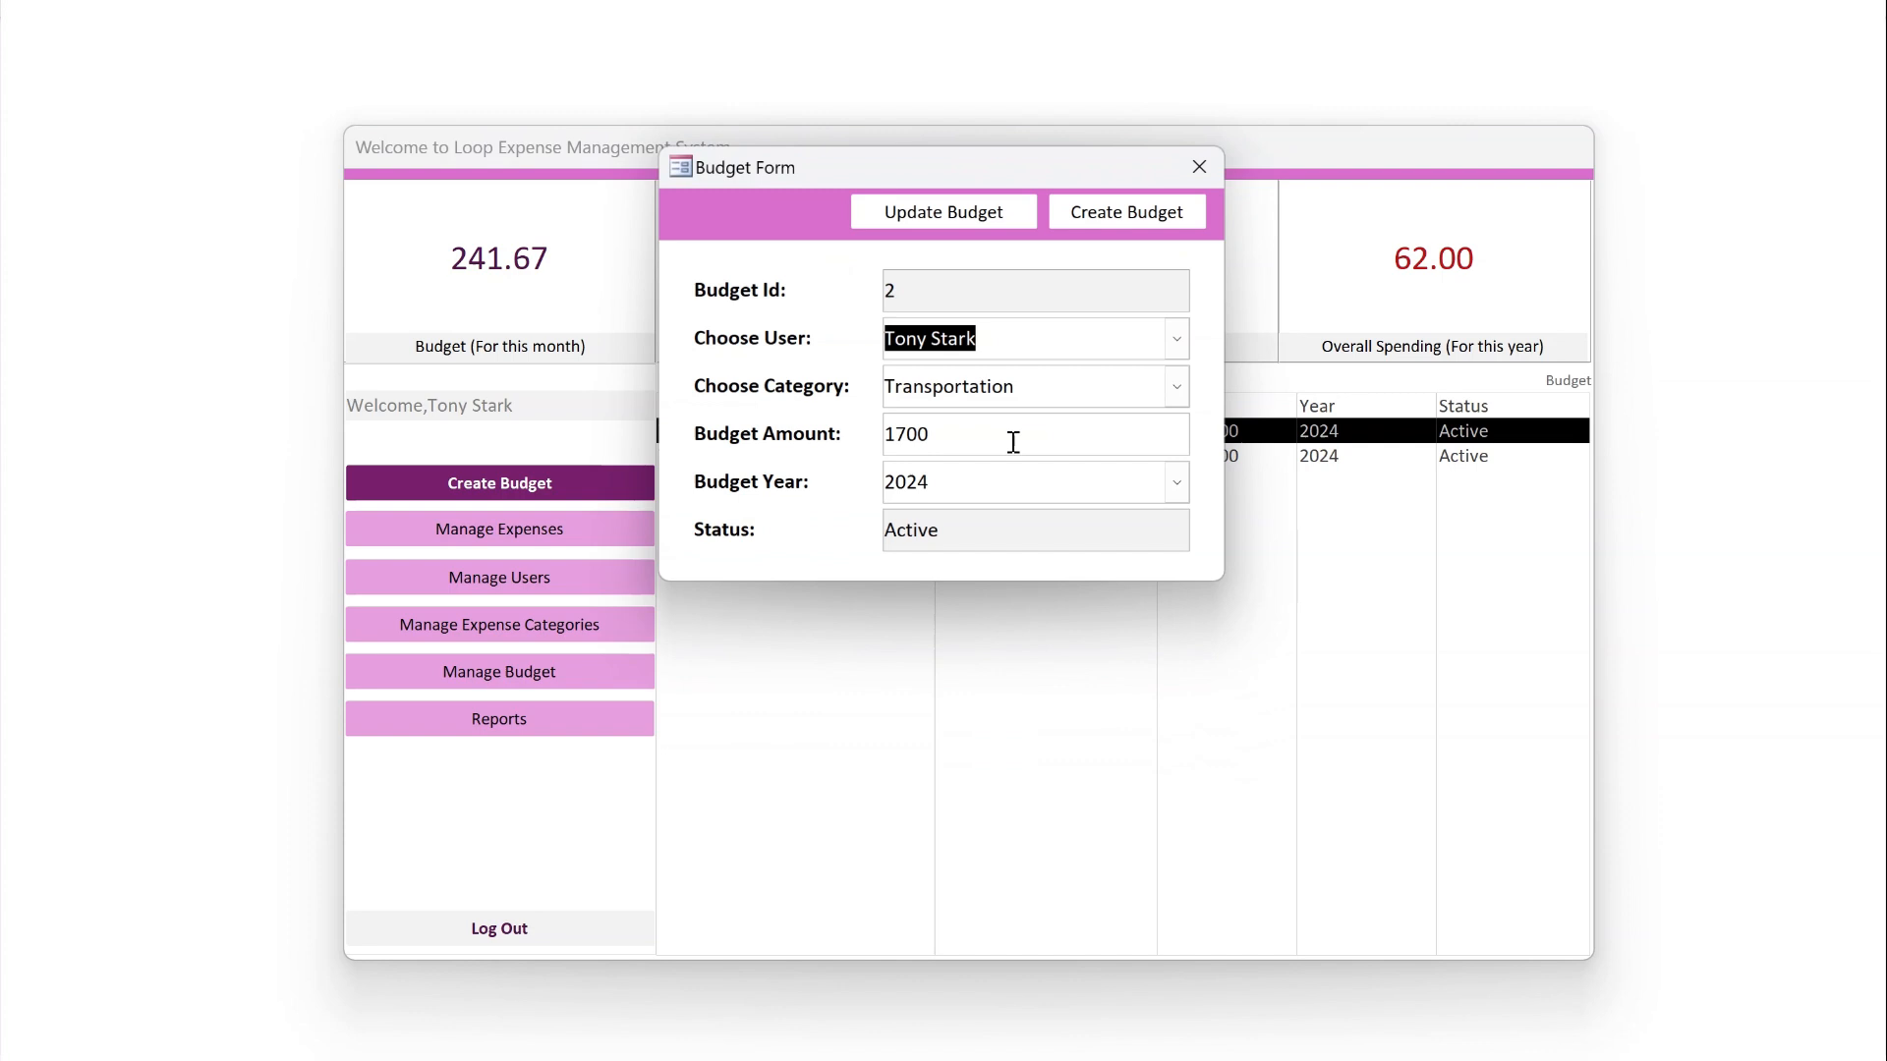
click(1197, 165)
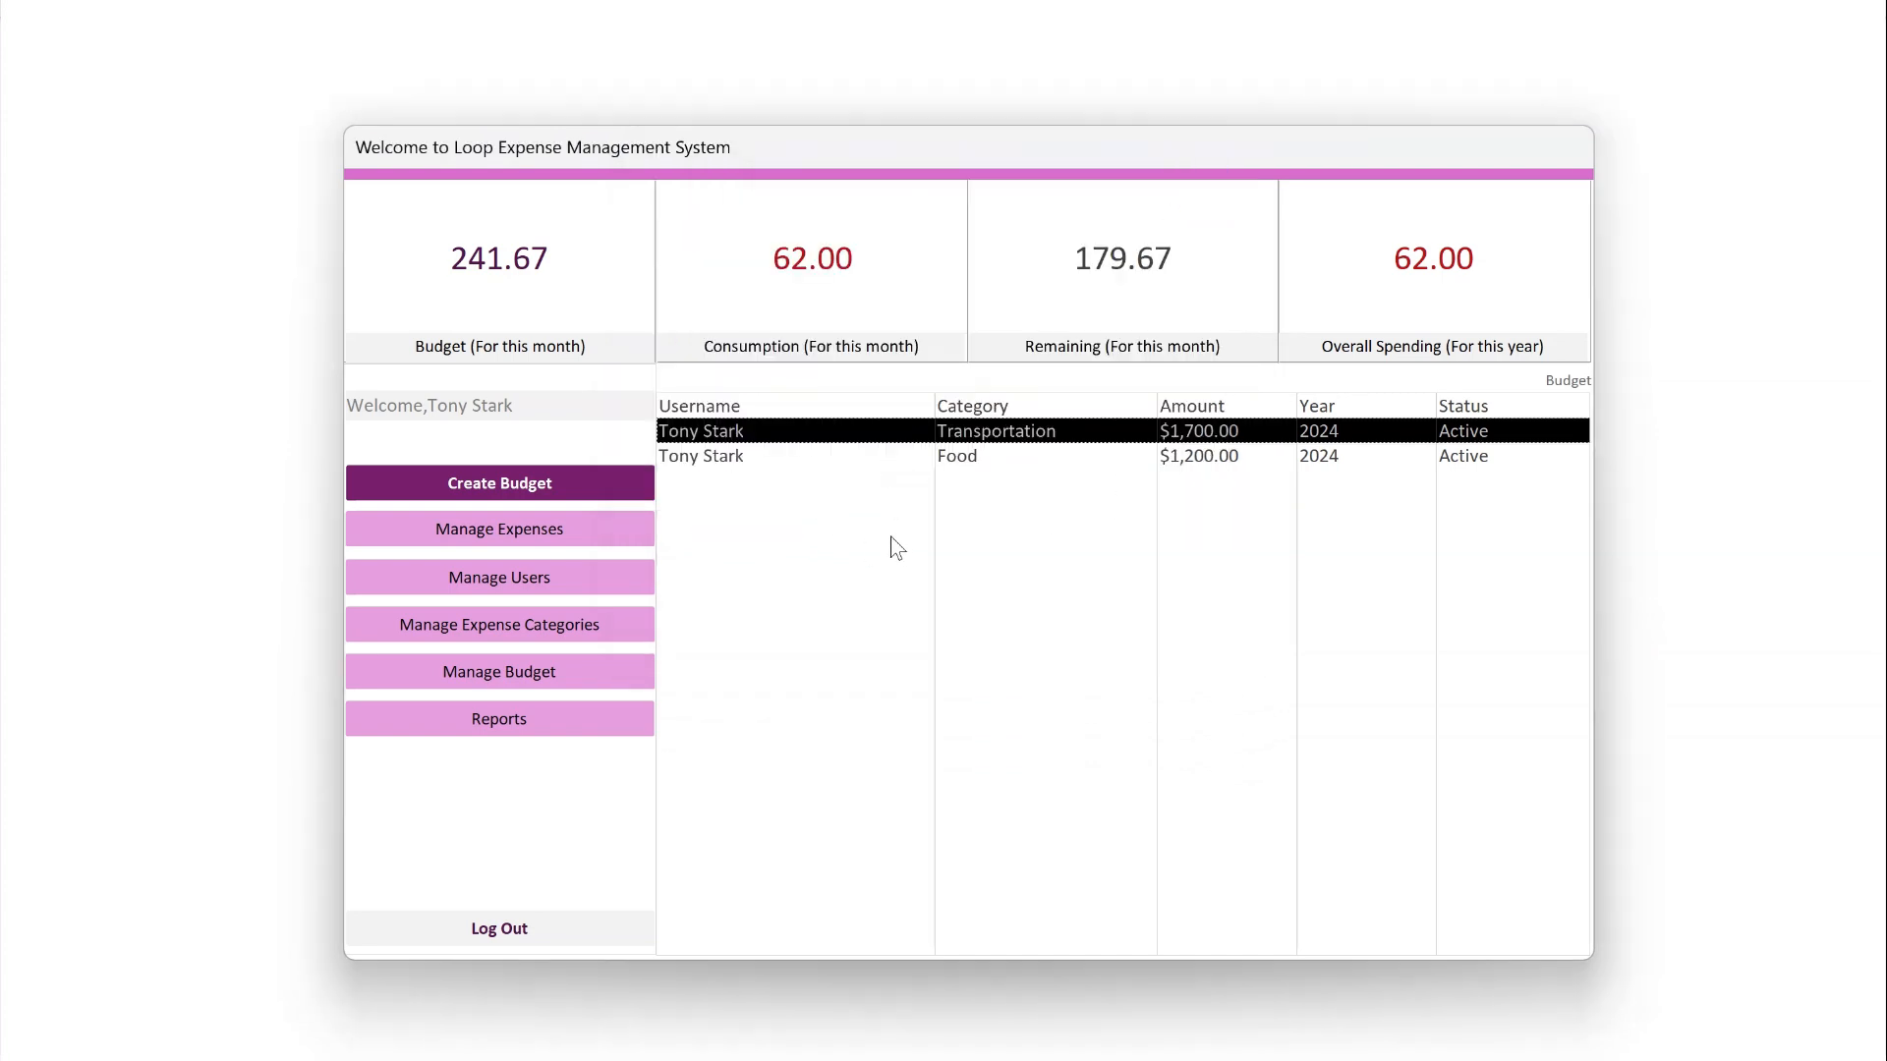
mouse_move(1069, 522)
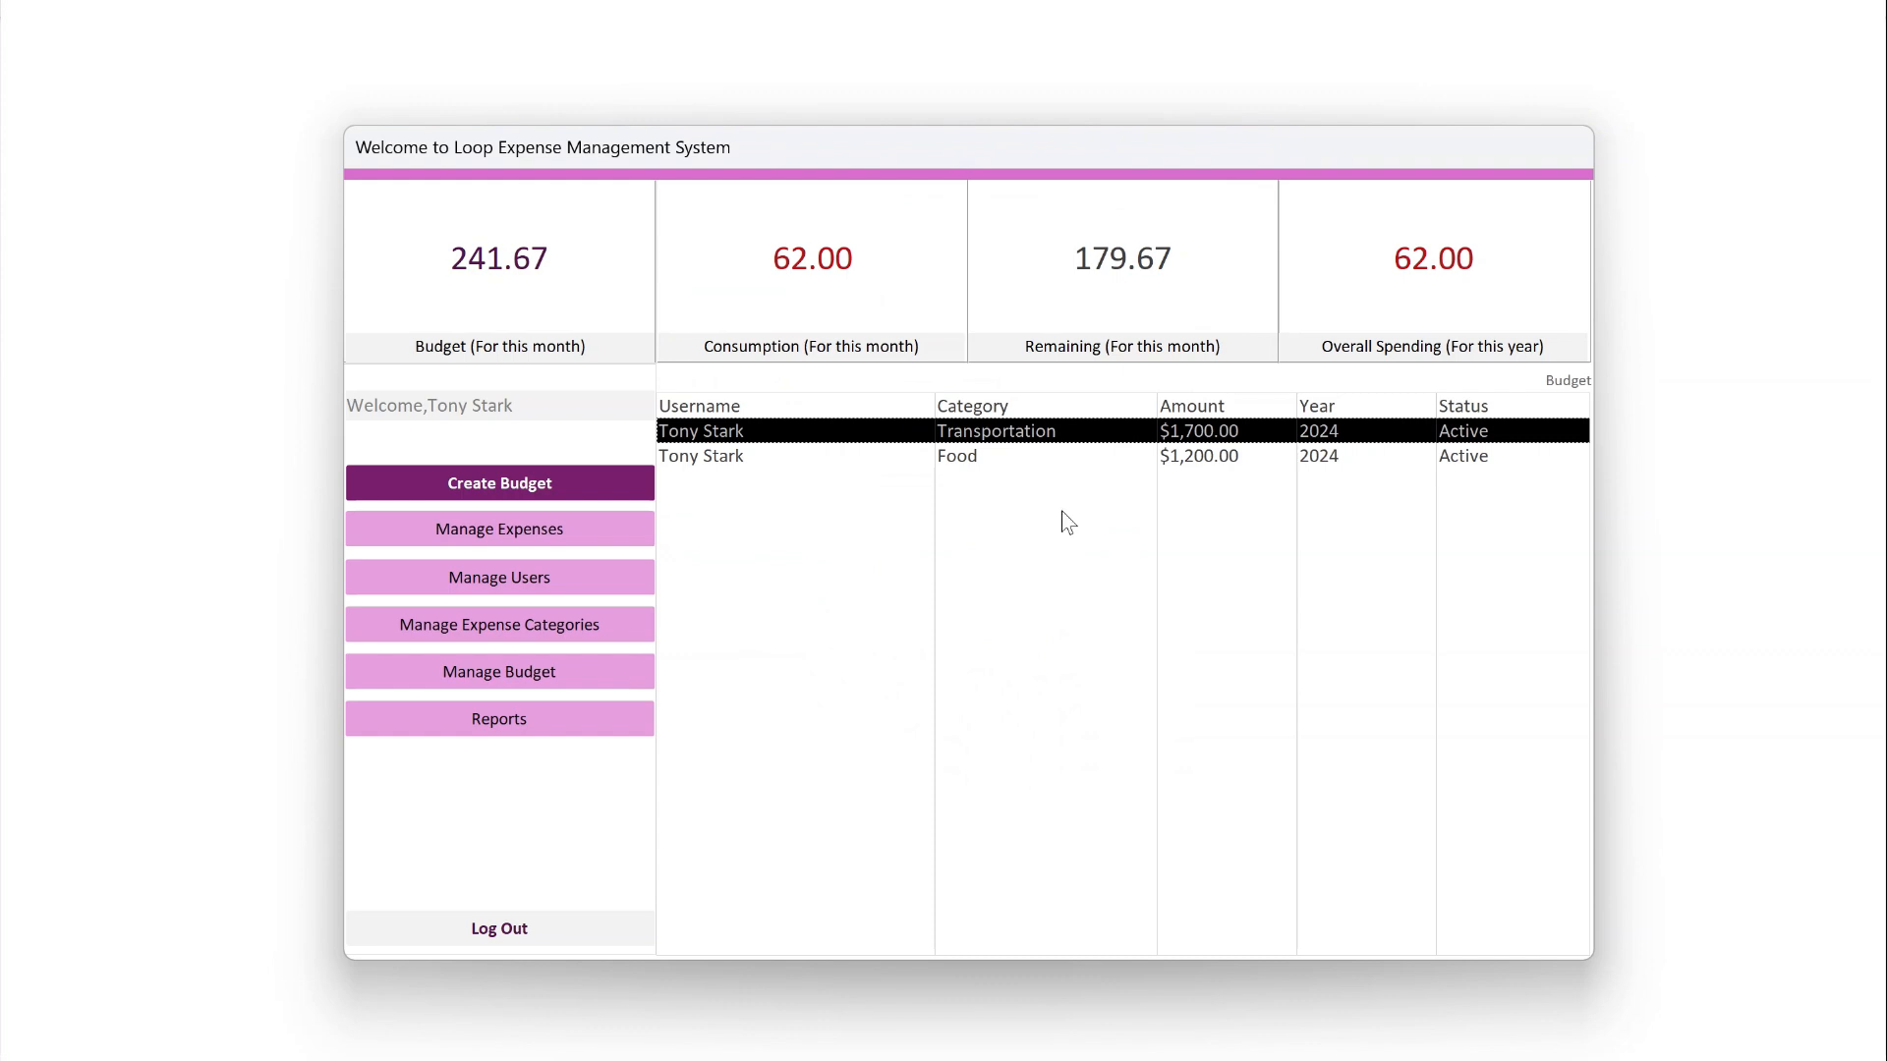
mouse_move(450, 552)
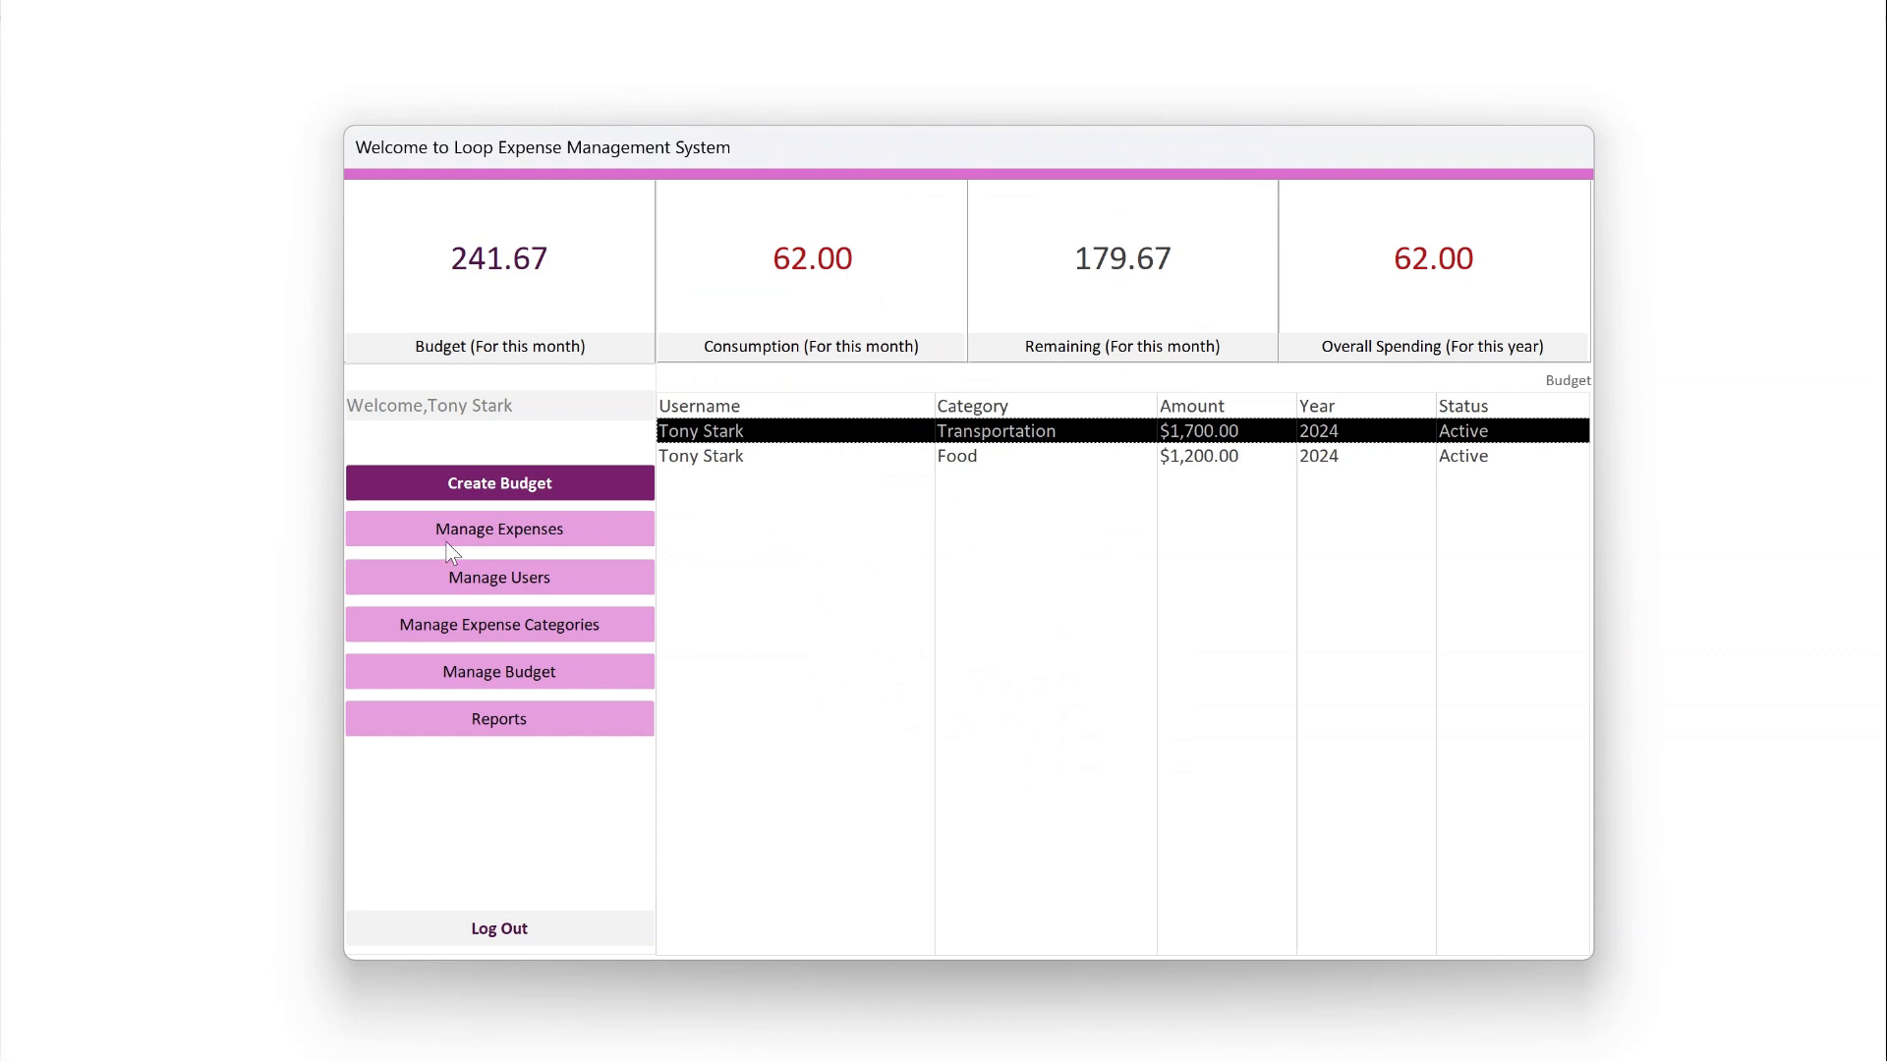
Show the expenses list with Transportation $18.00 and Food $17.00 and $27.00 entries
click(498, 529)
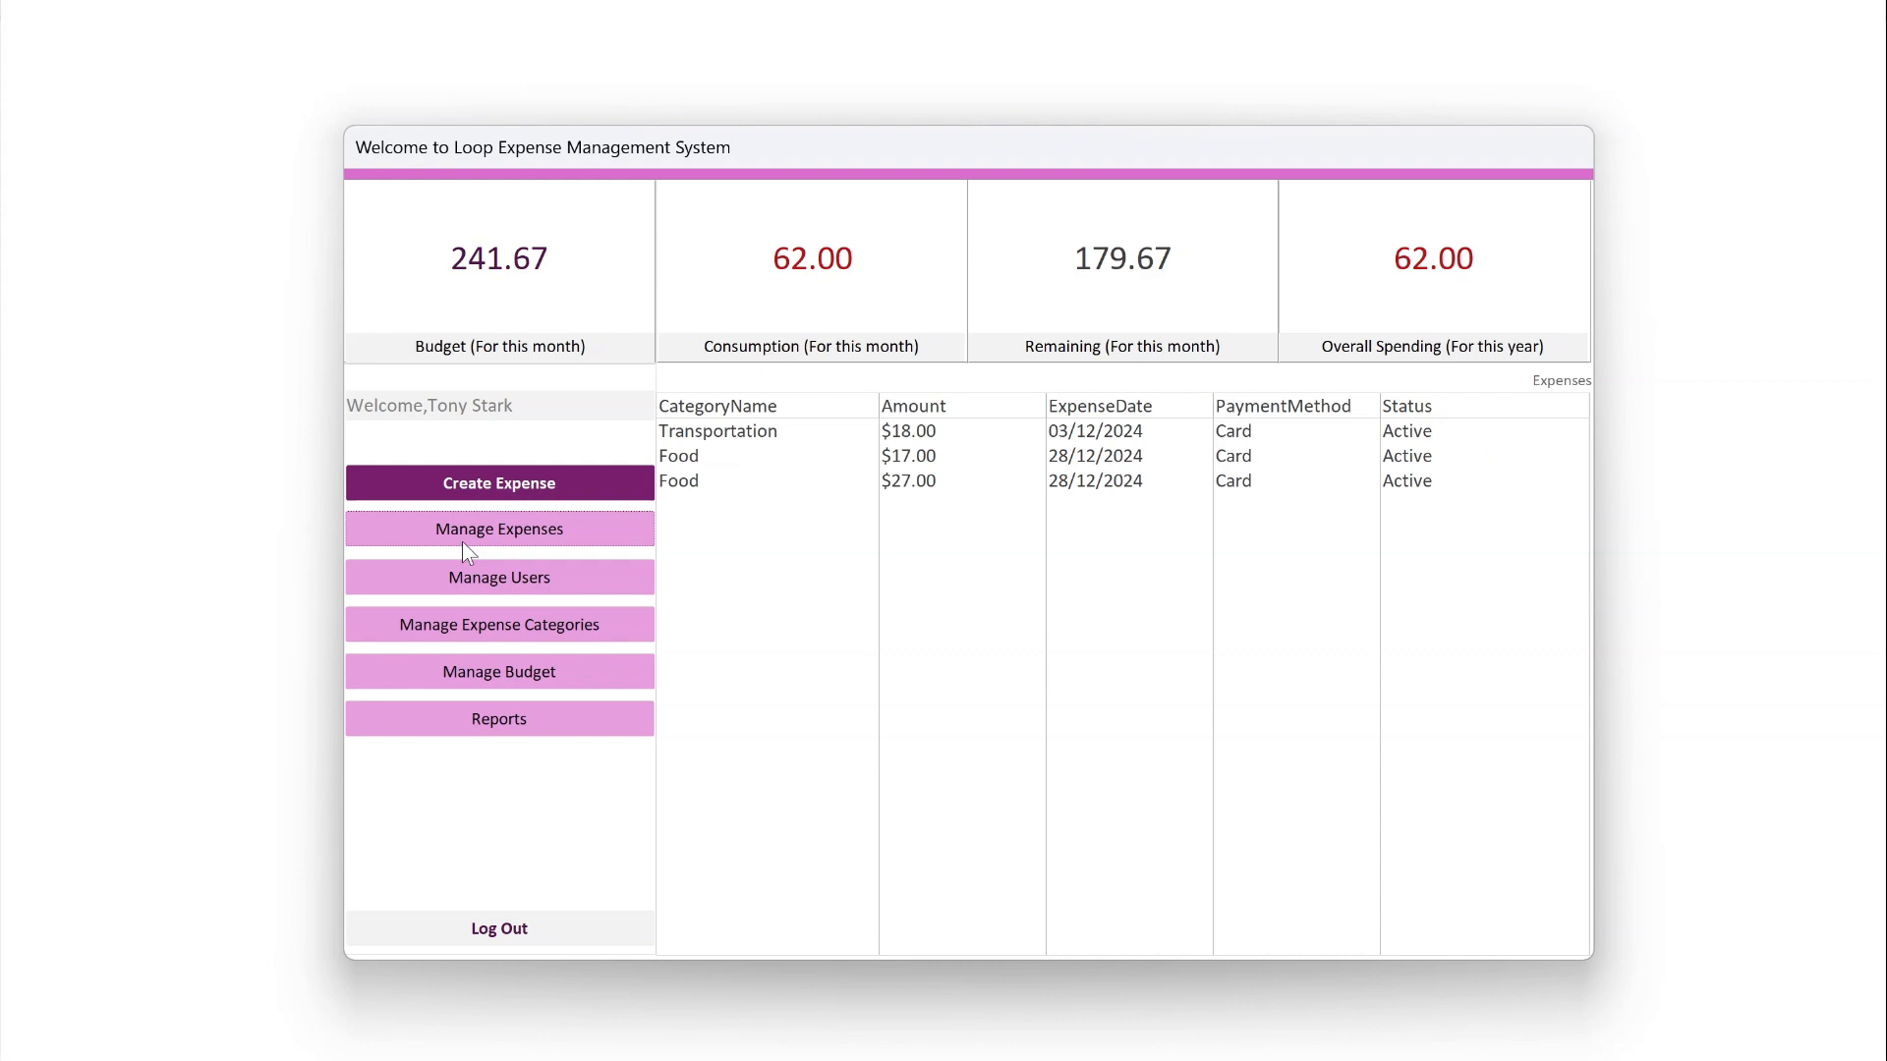
mouse_move(708, 489)
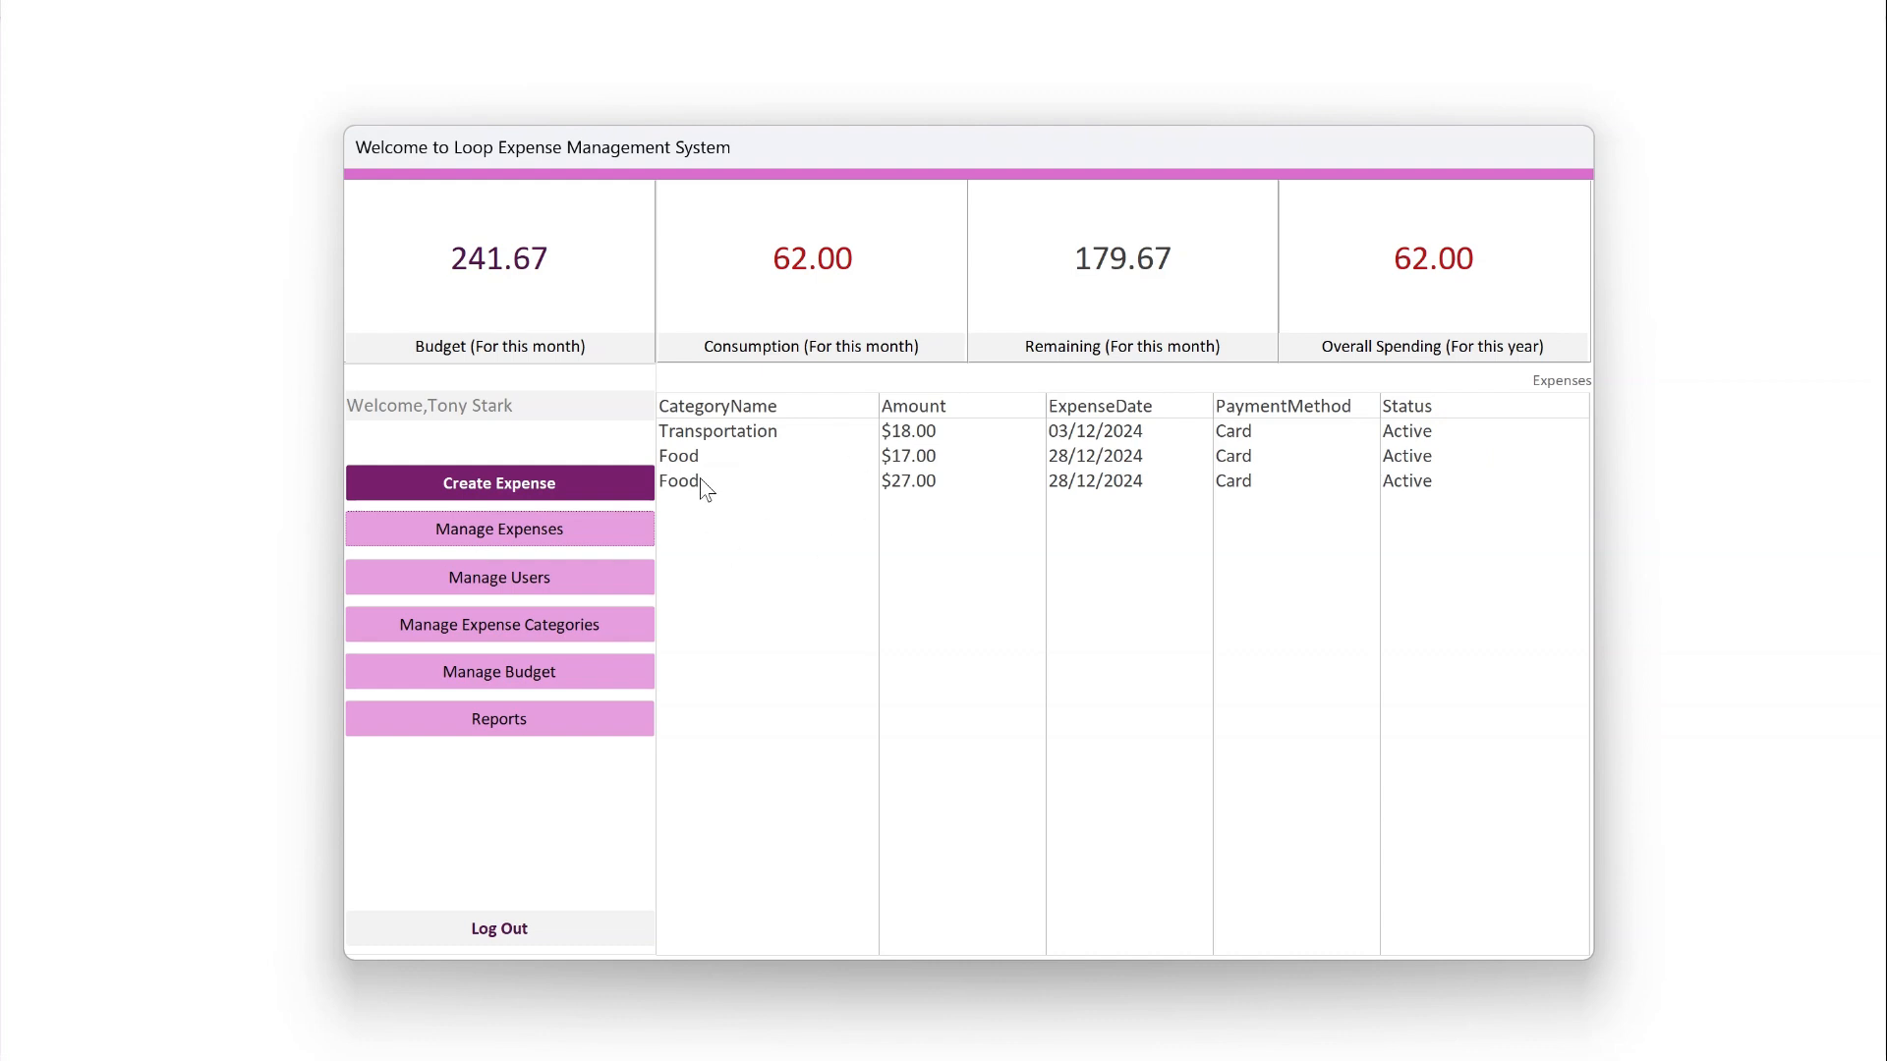
mouse_move(703, 489)
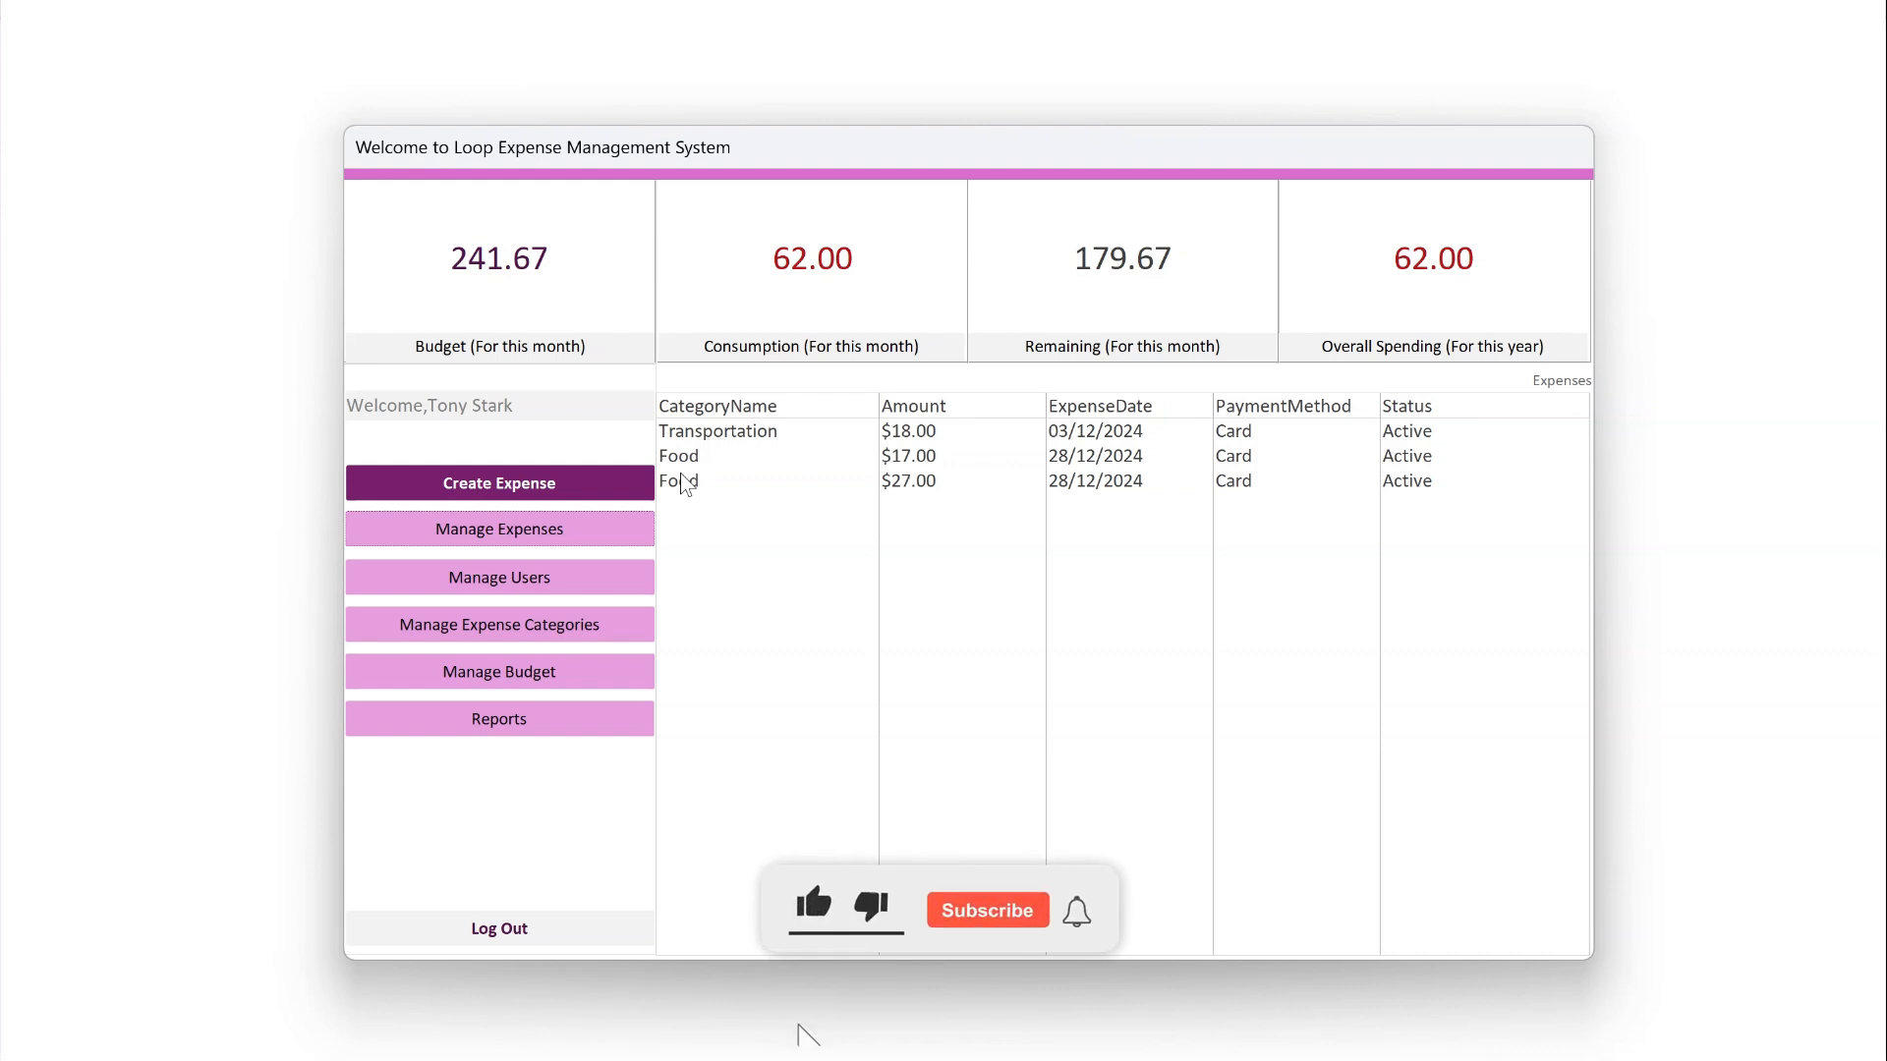
click(985, 908)
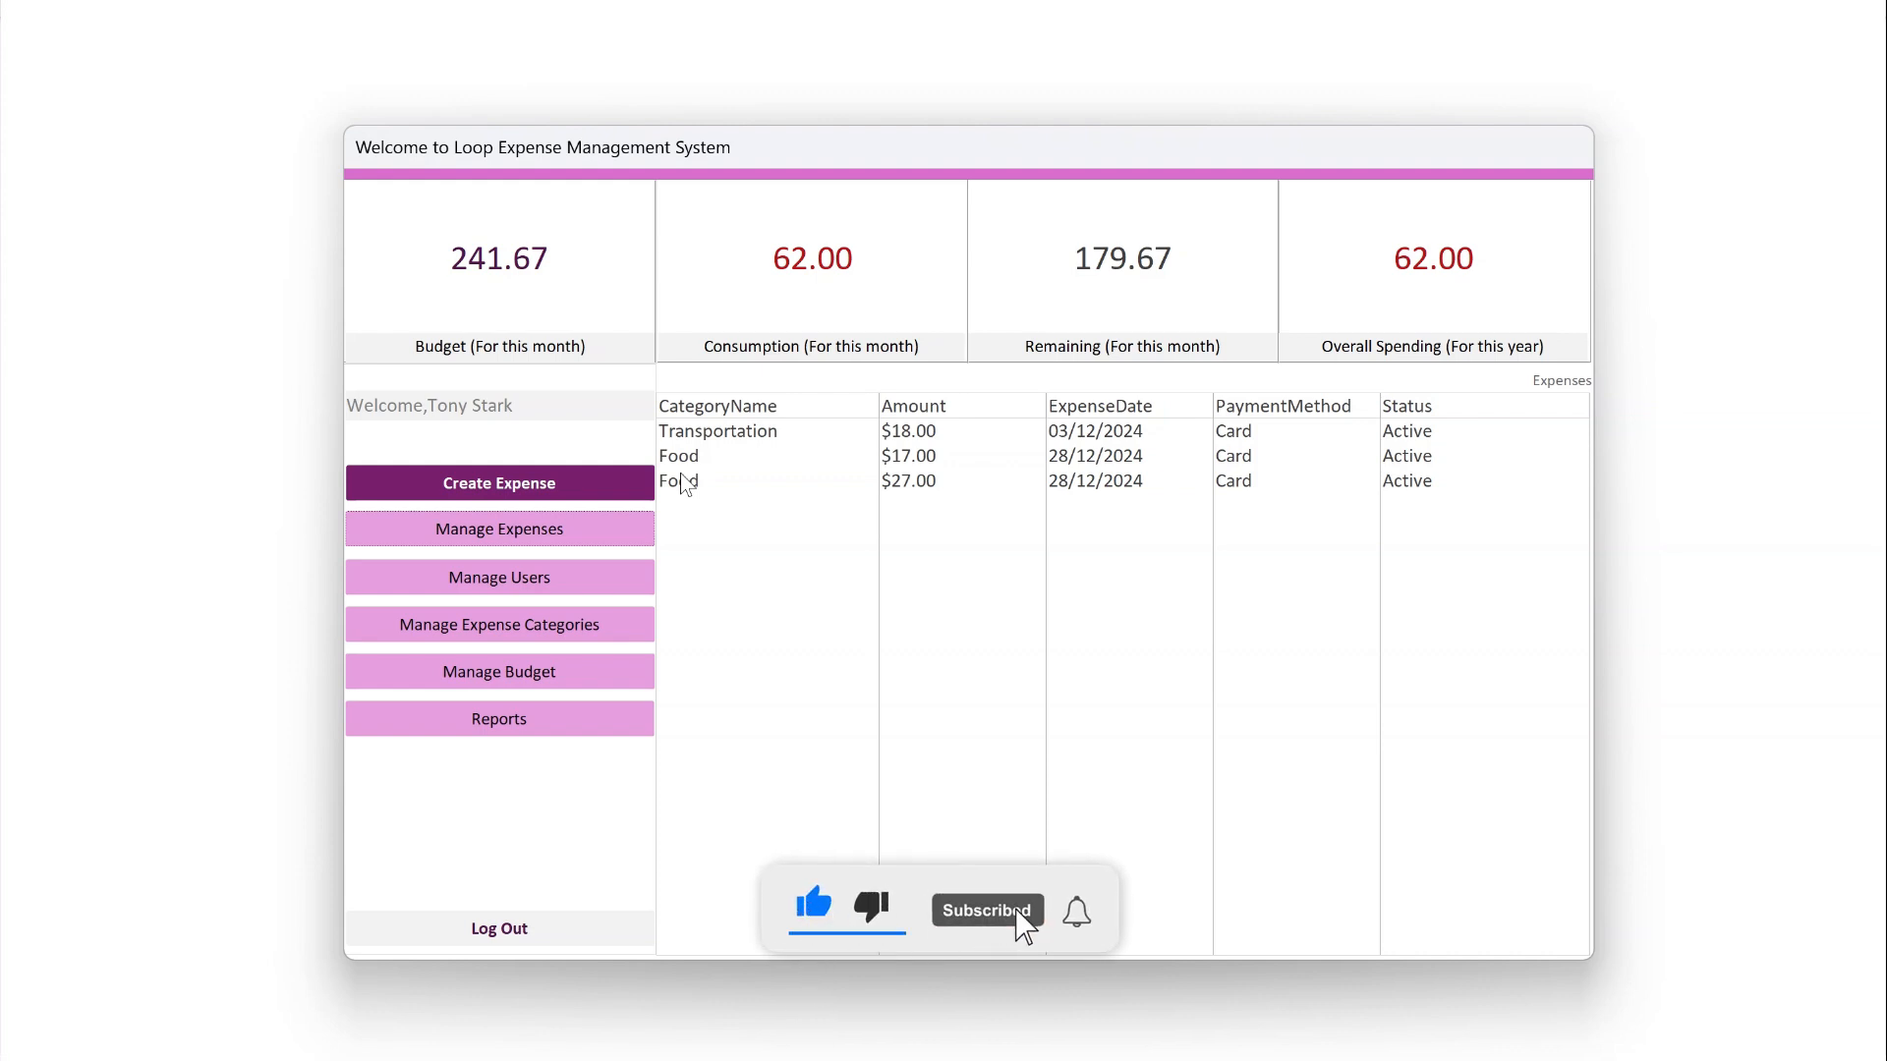